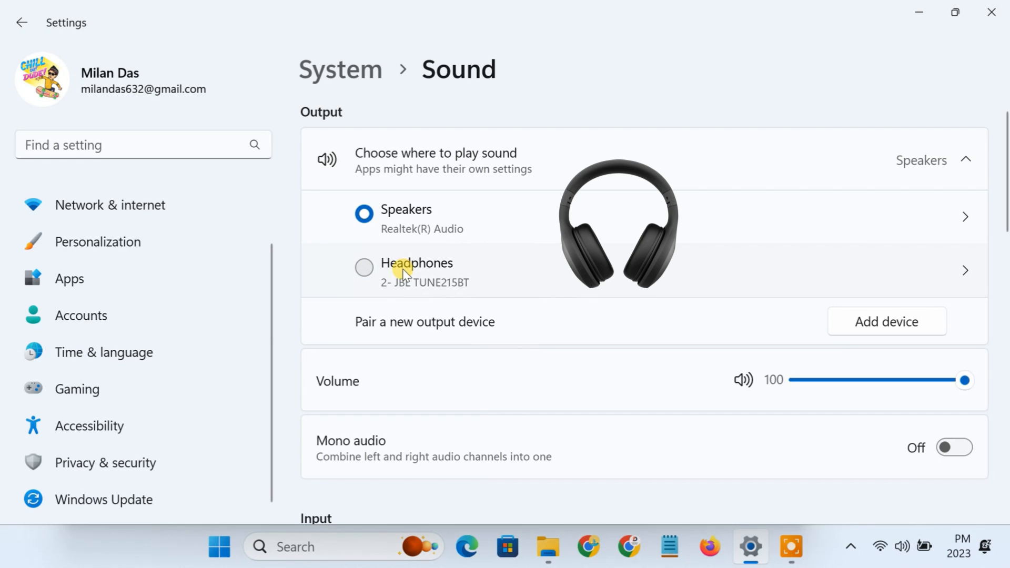
Toggle sound output from JBL headphones to speakers and back to the headphones
left_click(363, 267)
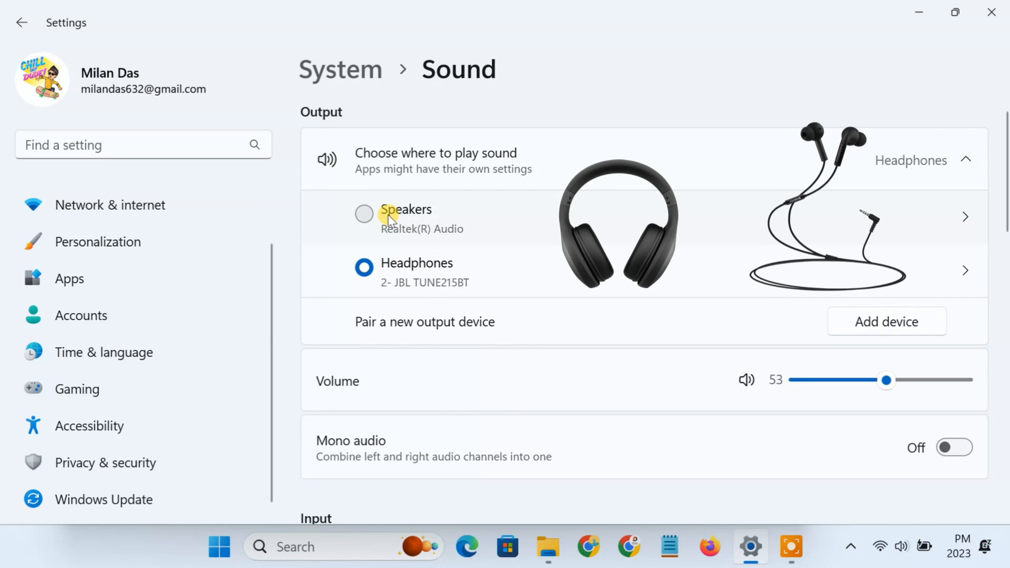
left_click(364, 214)
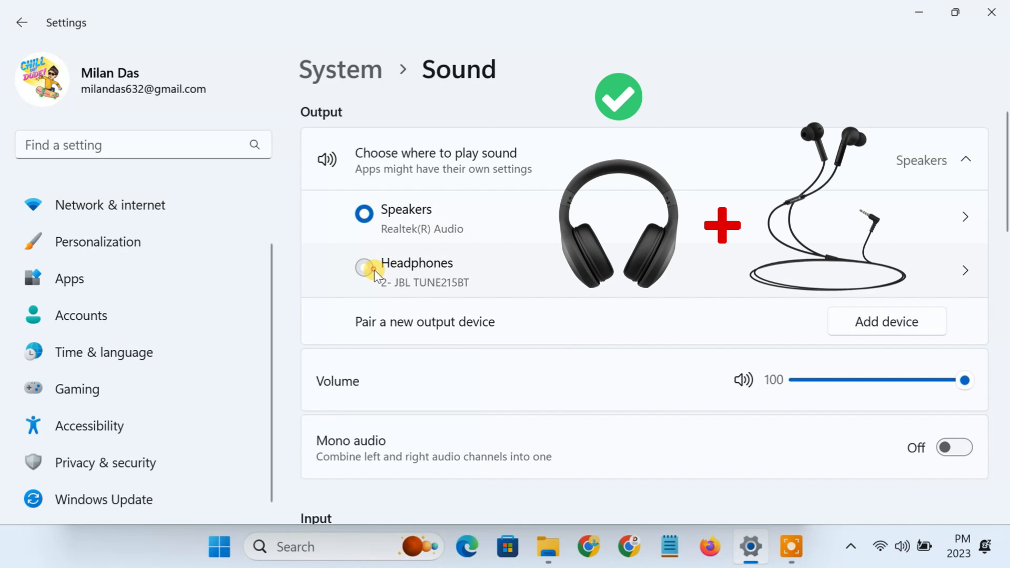
left_click(364, 267)
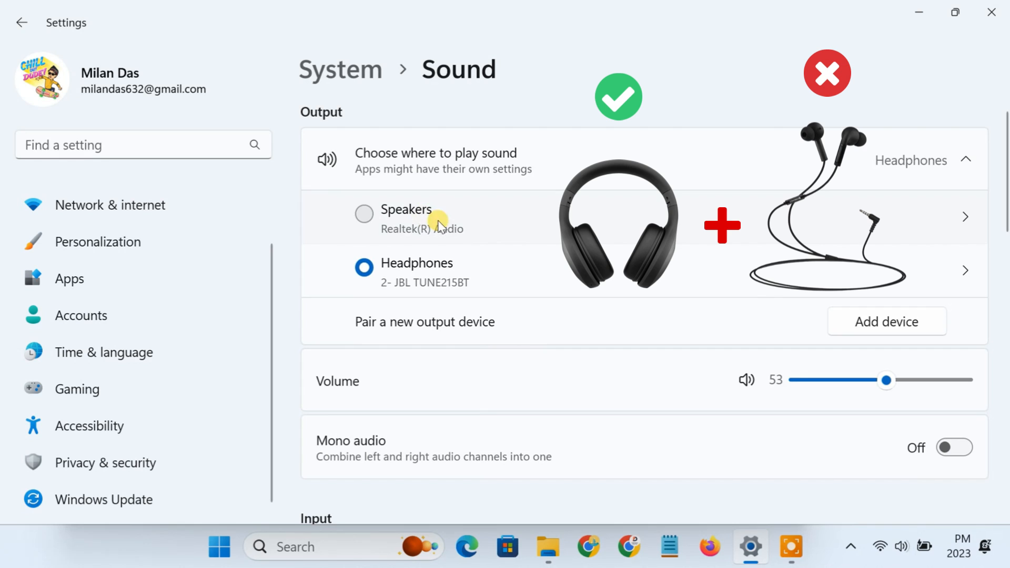
mouse_move(502, 264)
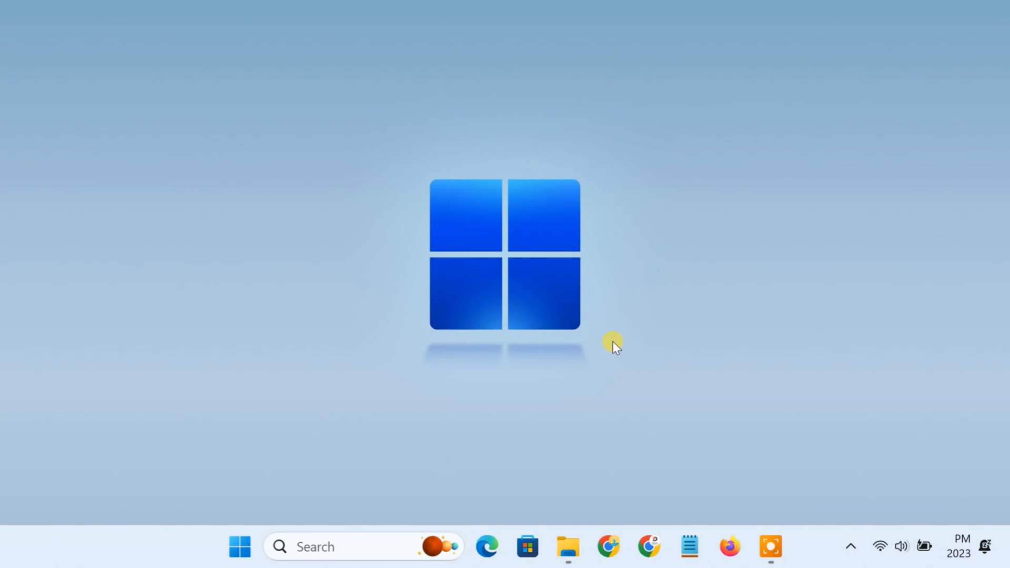
mouse_move(873, 502)
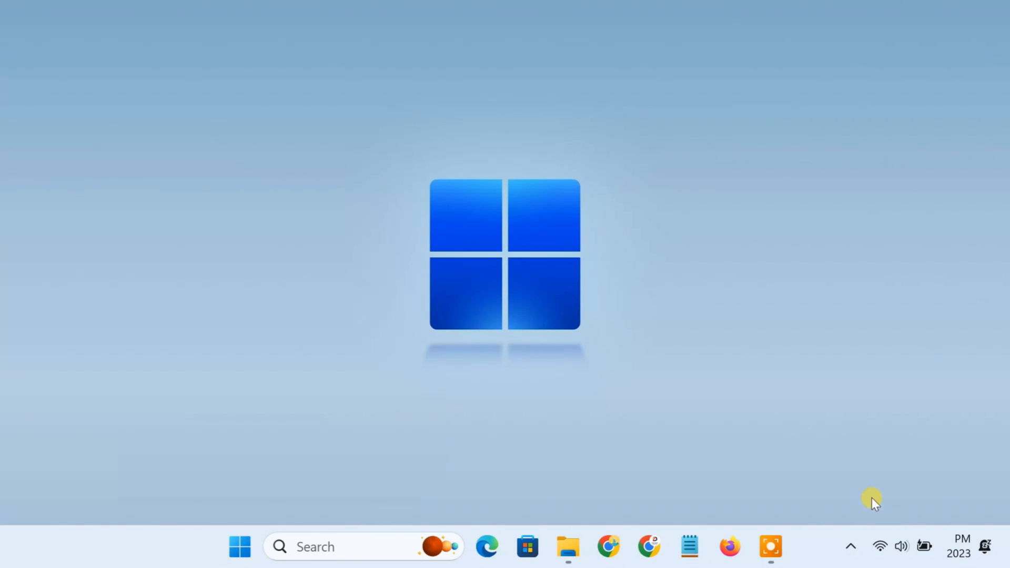
Reopen Settings from Start and make the Realtek speakers the sound output
left_click(901, 546)
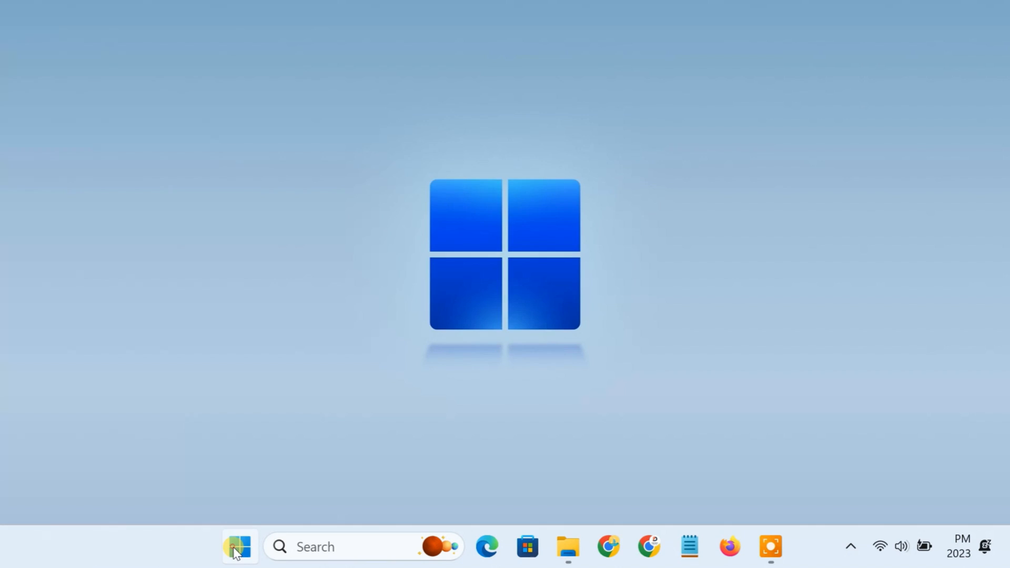
left_click(239, 546)
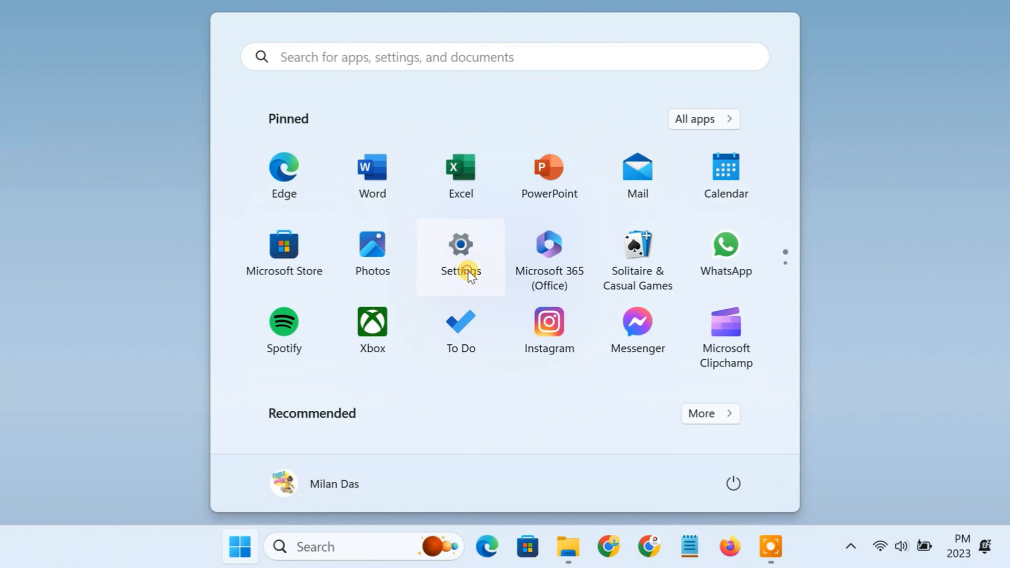
left_click(460, 252)
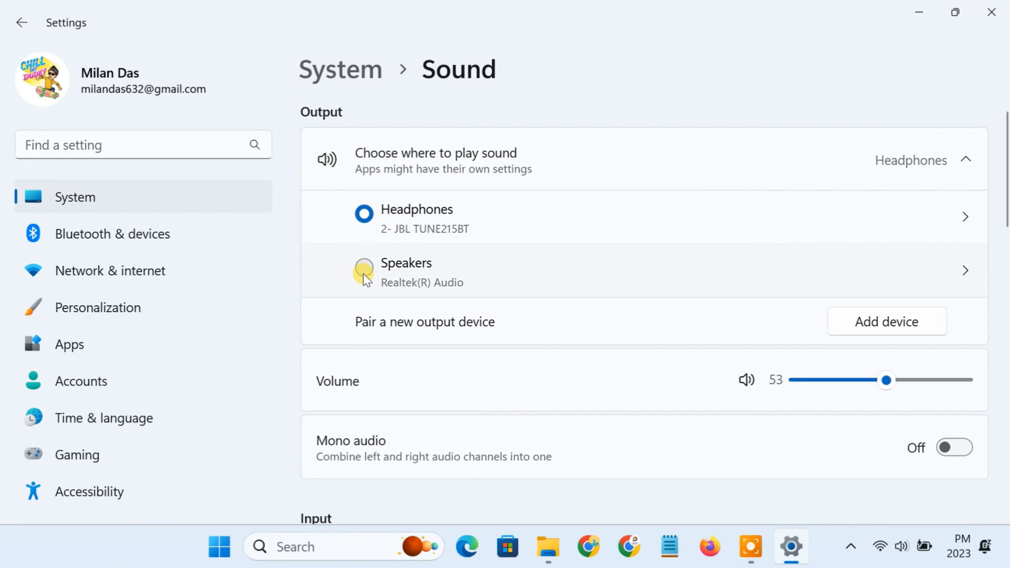
left_click(363, 267)
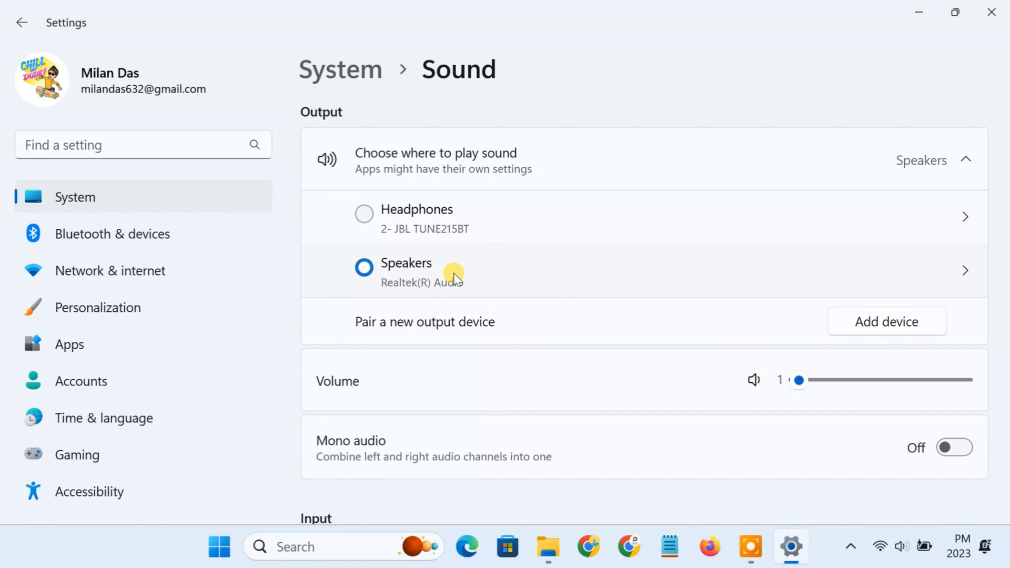
Make Stereo Mix (Realtek) the default recording device and toggle showing disabled devices
scroll("down", 3)
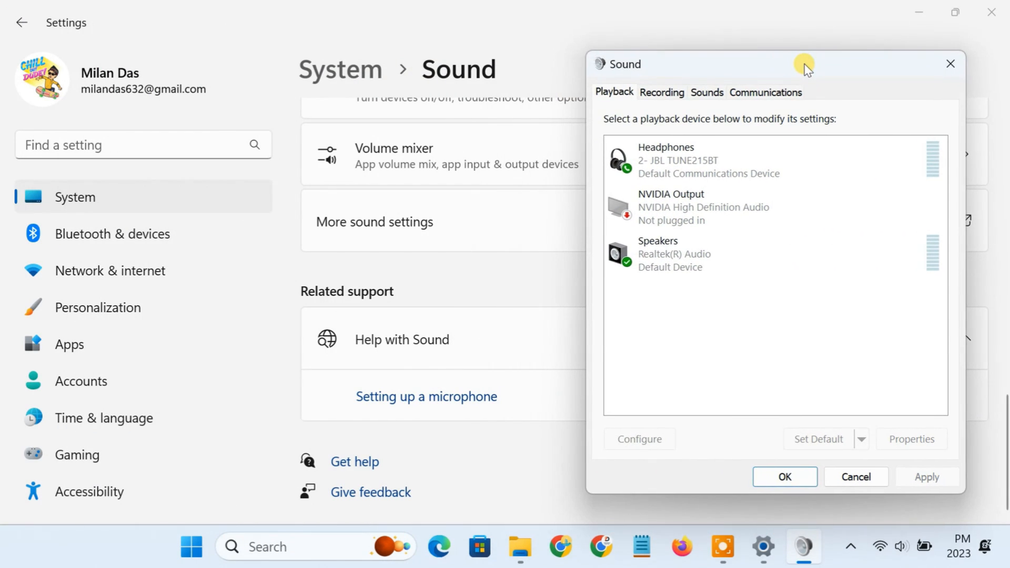
left_click(661, 93)
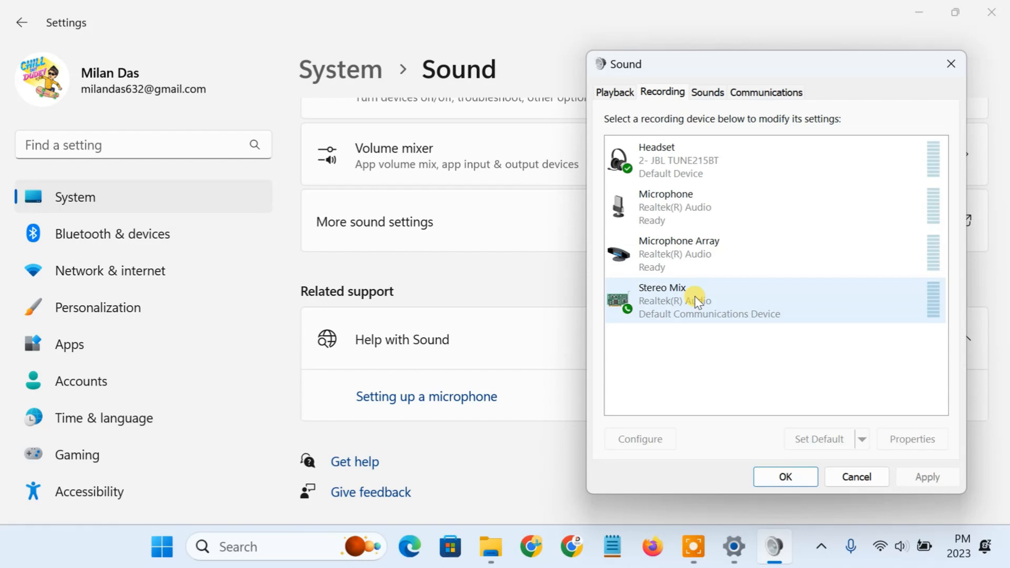
mouse_move(819, 439)
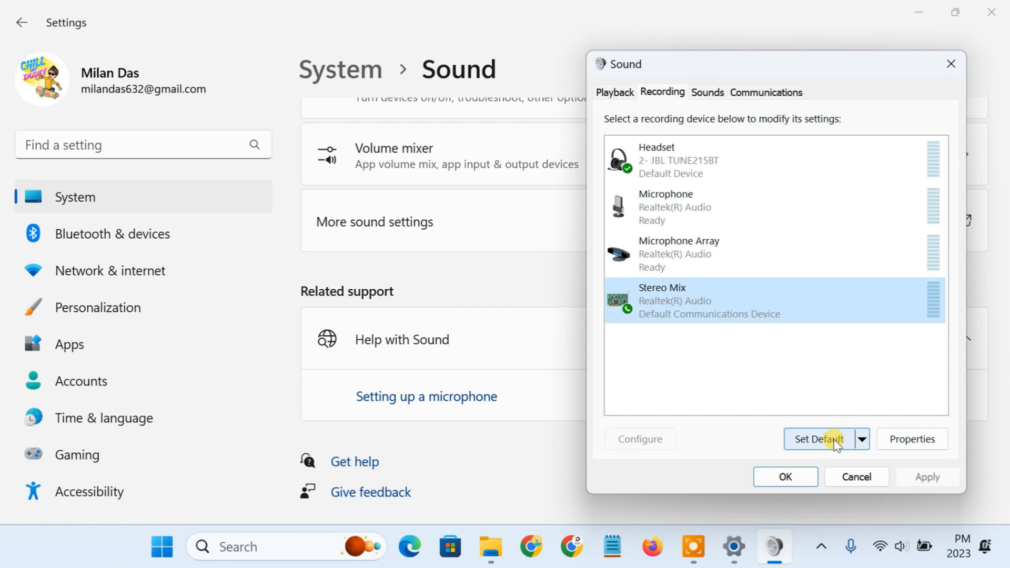
left_click(818, 439)
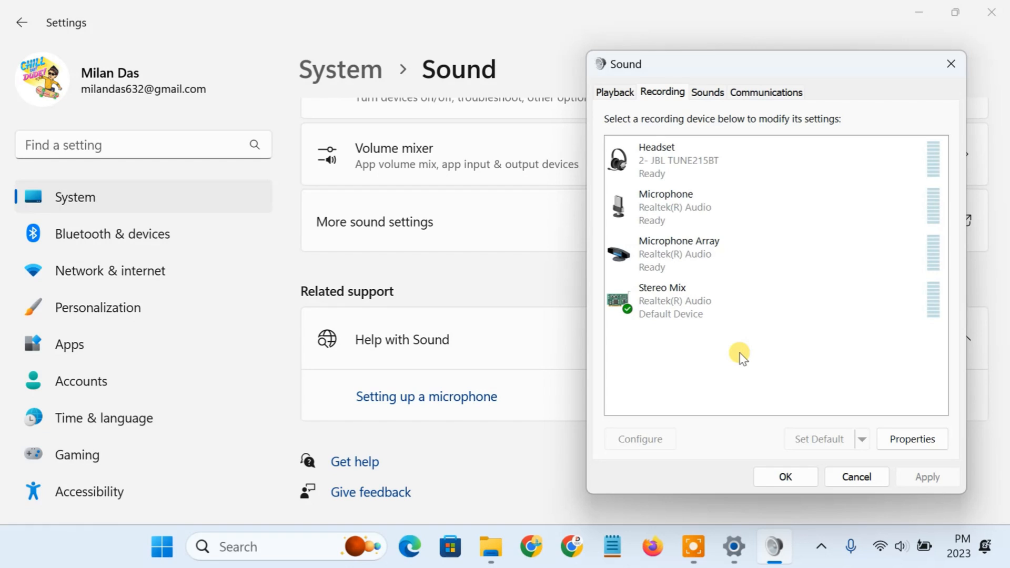
right_click(739, 356)
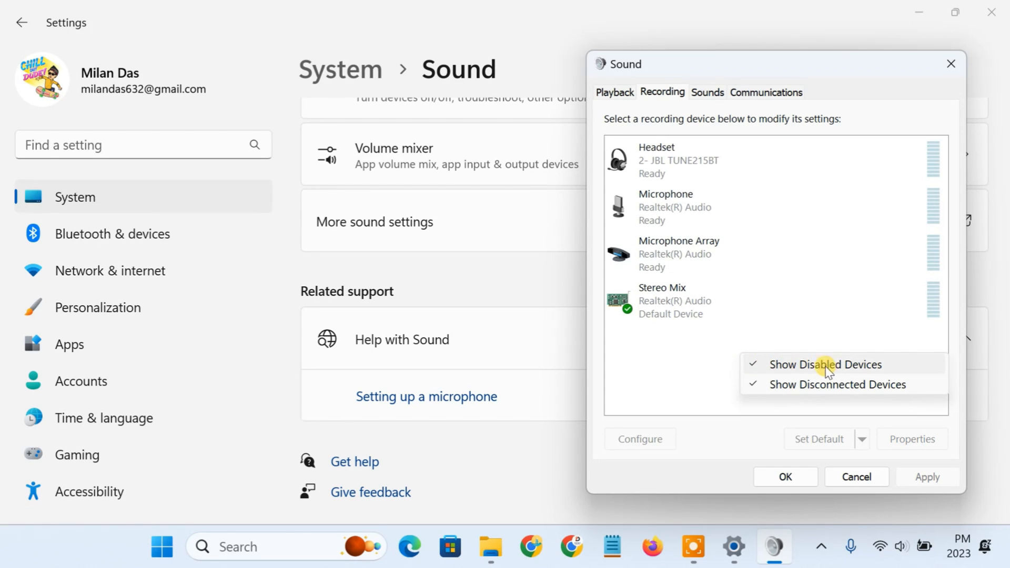
left_click(825, 364)
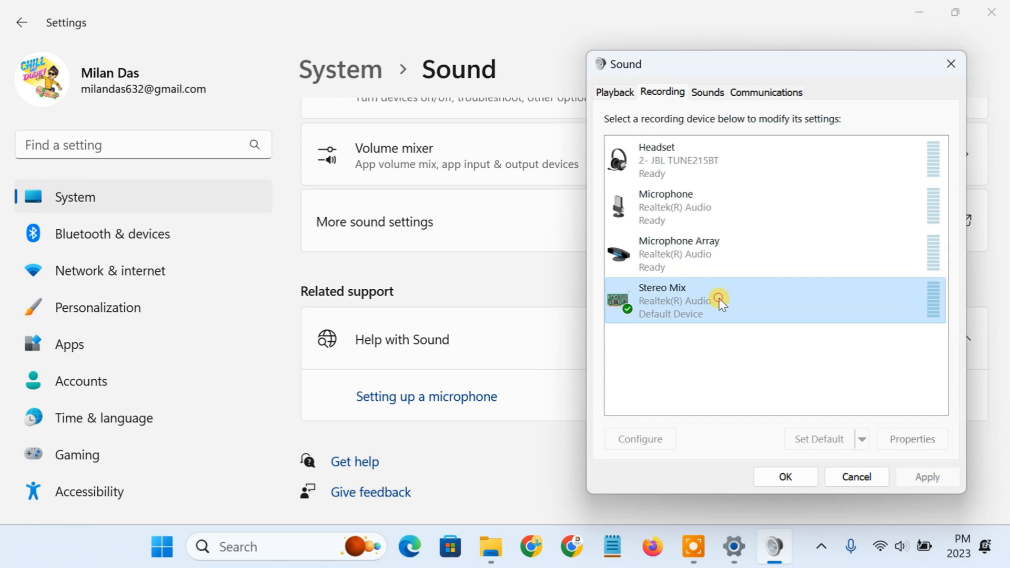
Enable 'Listen to this device' on Stereo Mix, playing through Headphones (2- JBL TUNE215BT)
right_click(718, 300)
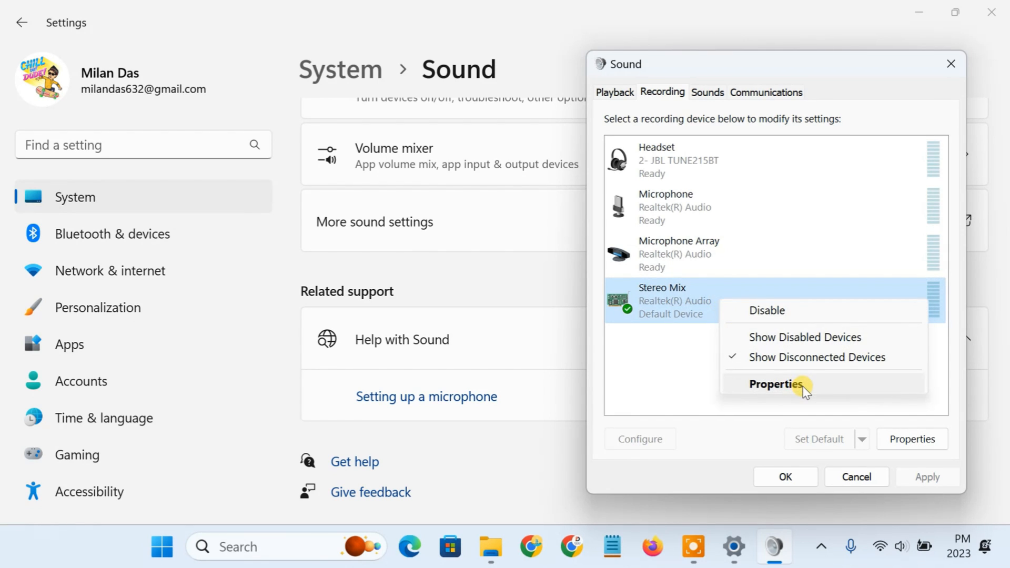
left_click(770, 383)
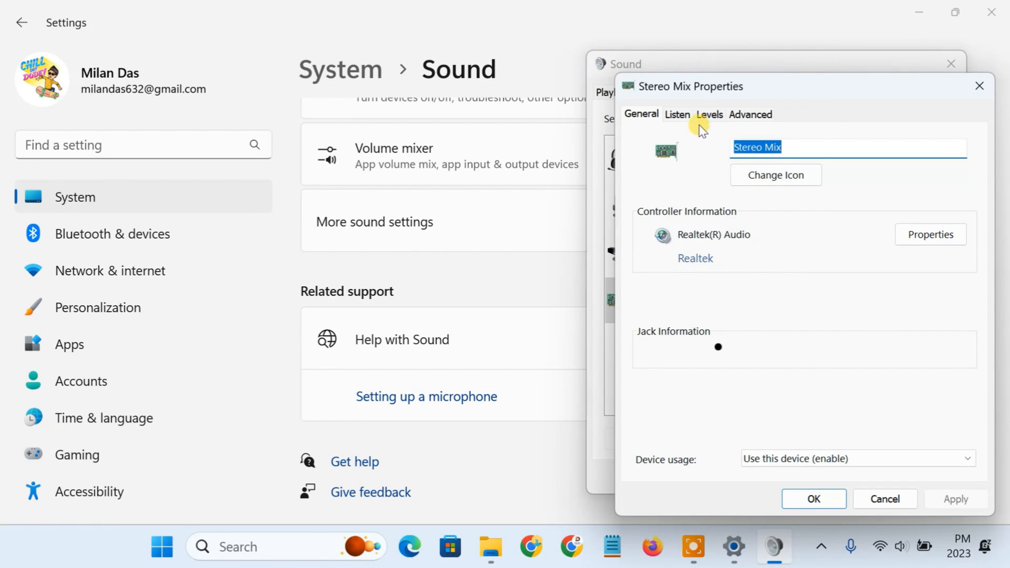
left_click(676, 113)
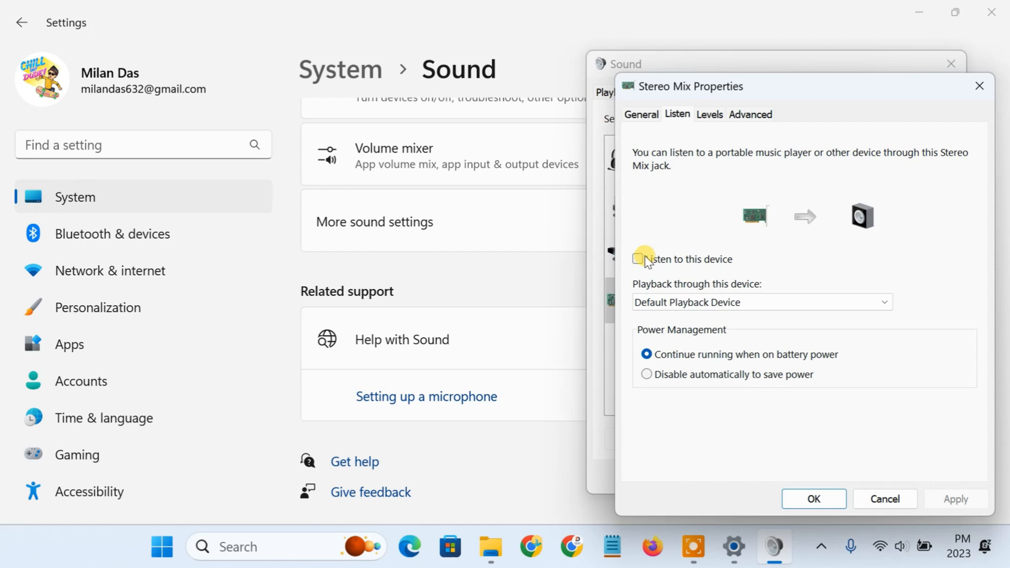
left_click(638, 259)
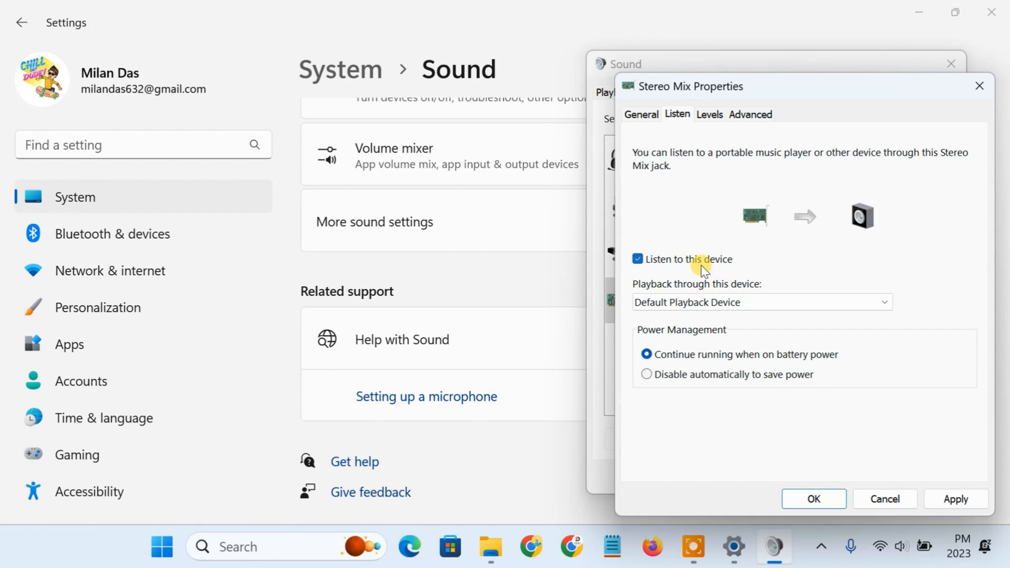
left_click(760, 302)
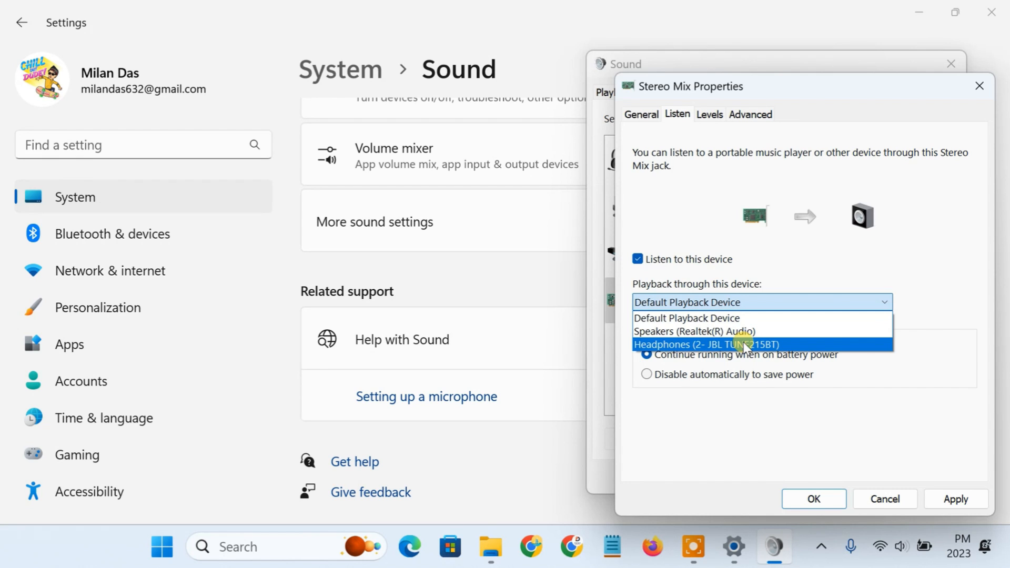
left_click(705, 344)
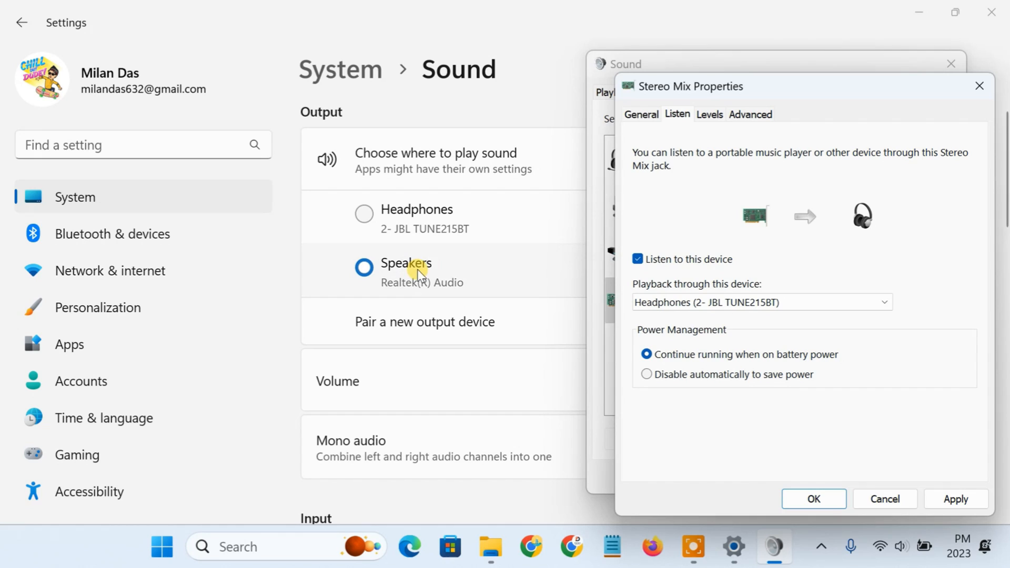
mouse_move(430, 275)
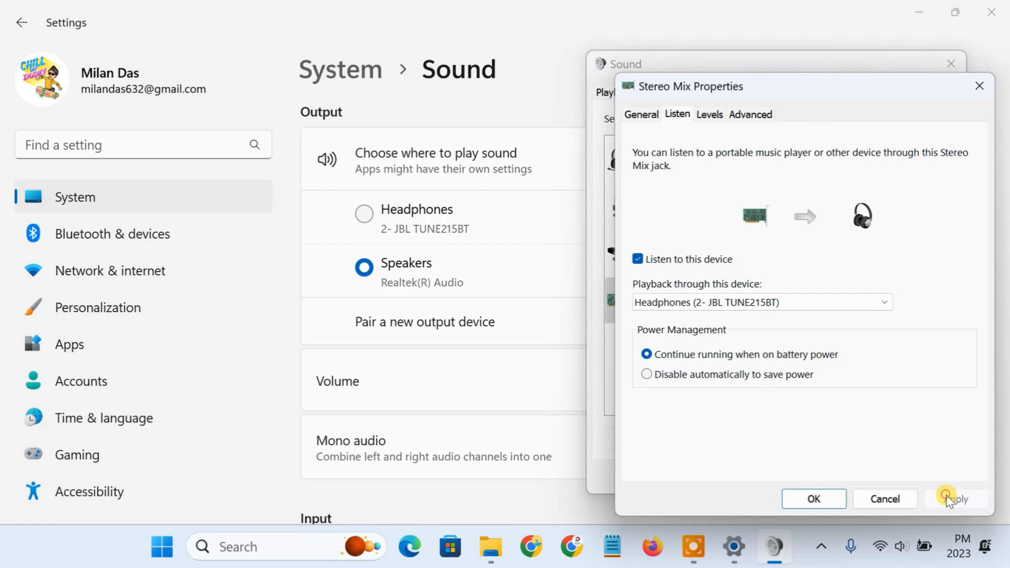
Confirm the Stereo Mix settings and play the Soulicious track in VLC, watching Playback devices
left_click(813, 499)
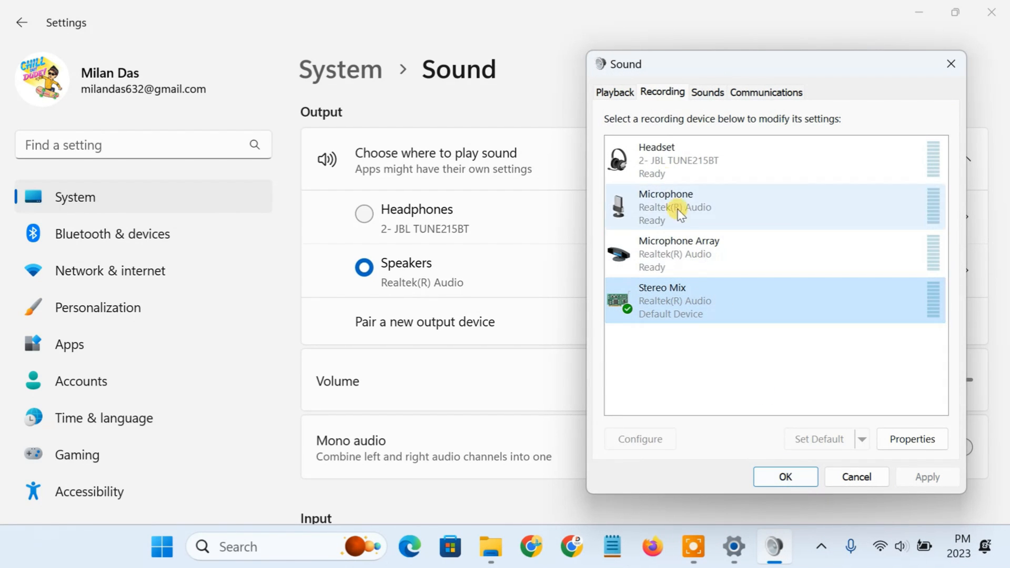
left_click(613, 92)
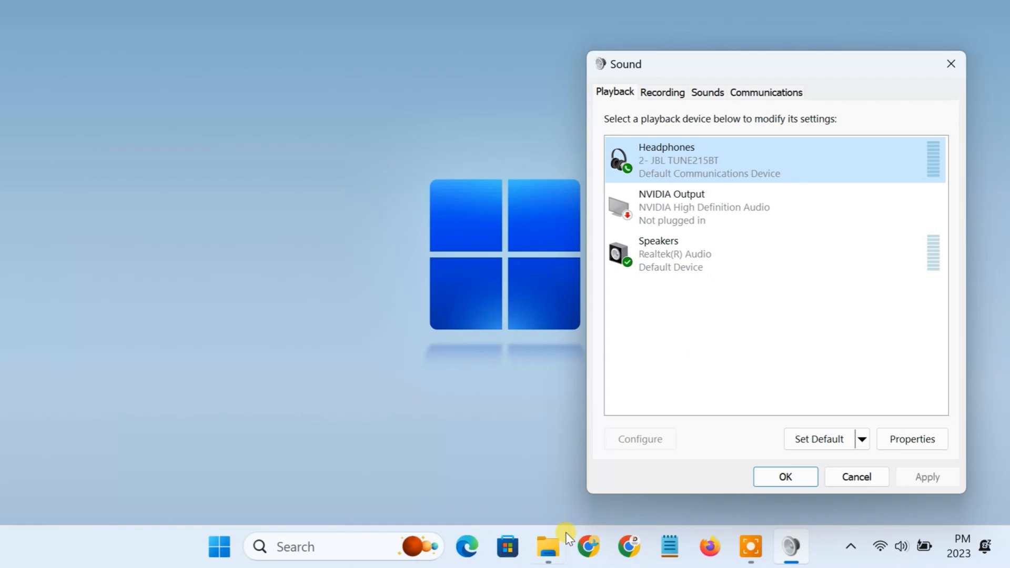
left_click(547, 547)
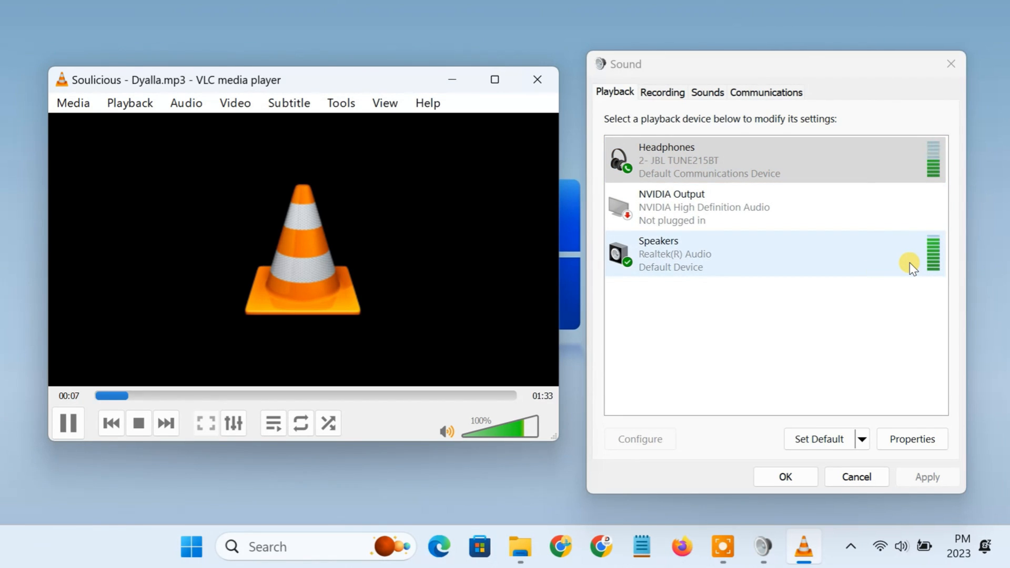
right_click(910, 268)
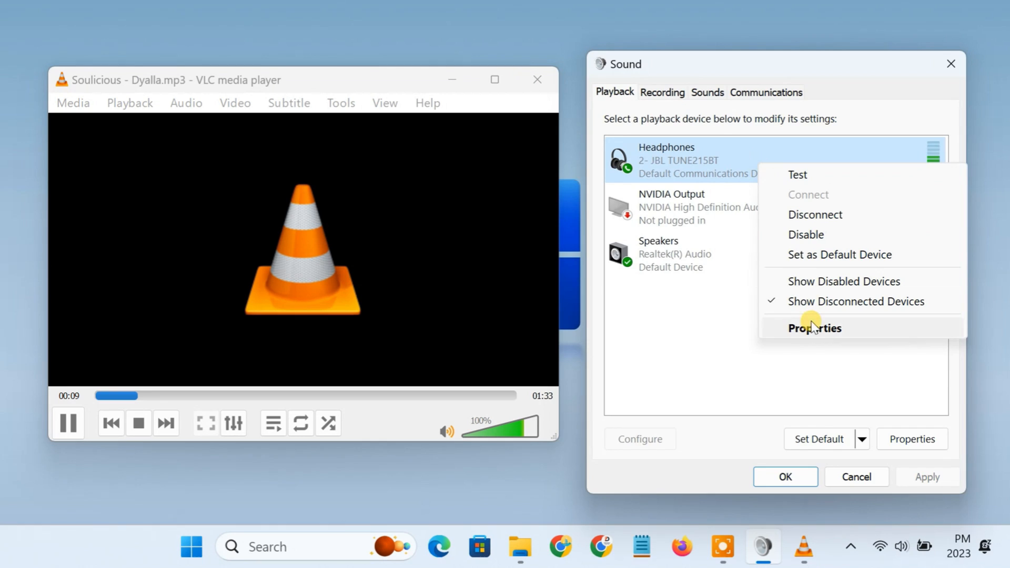
Test the headphones level up to 100 and leave it at 53
left_click(815, 328)
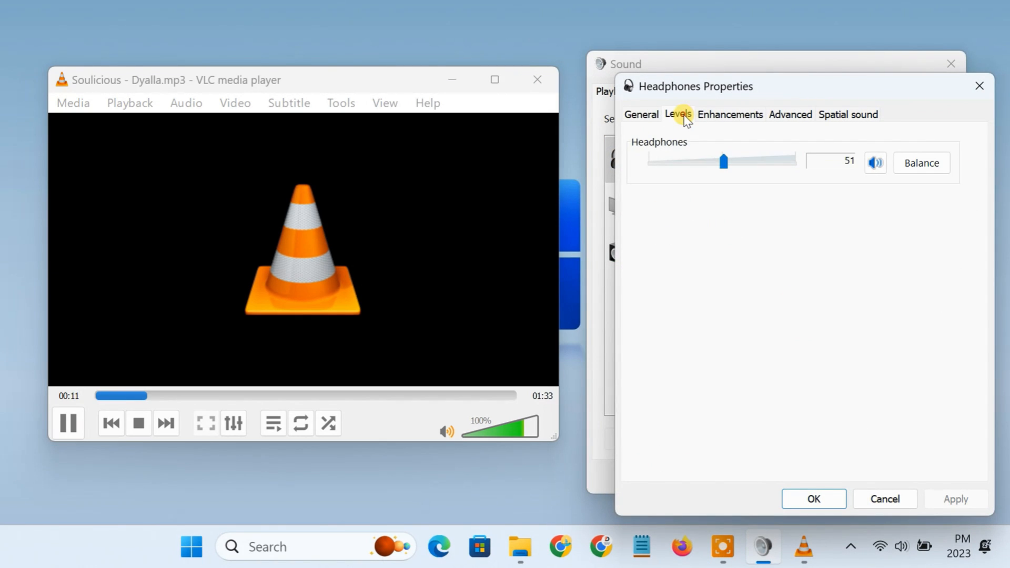
left_click_drag(722, 161, 795, 161)
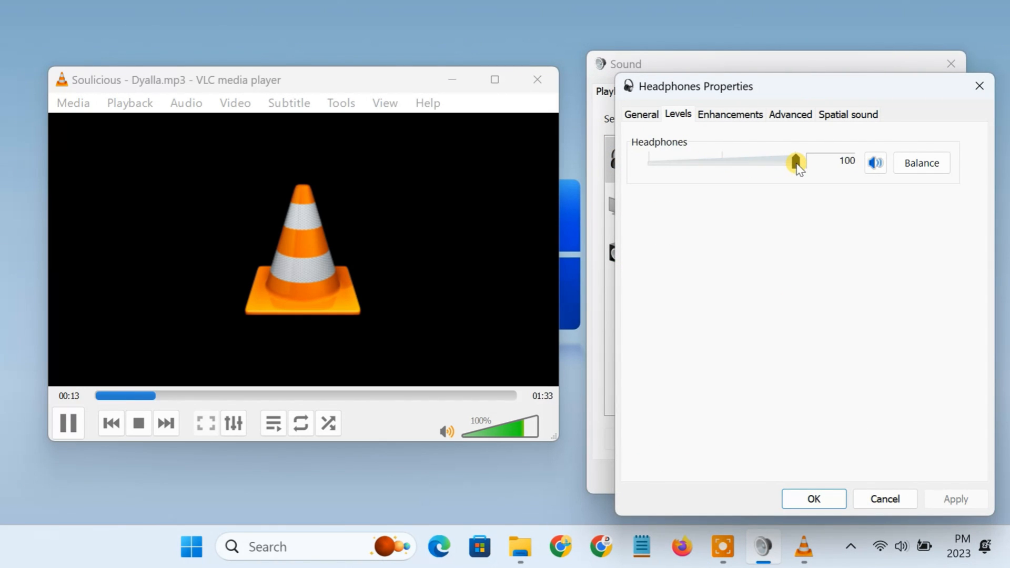
left_click_drag(795, 162, 726, 162)
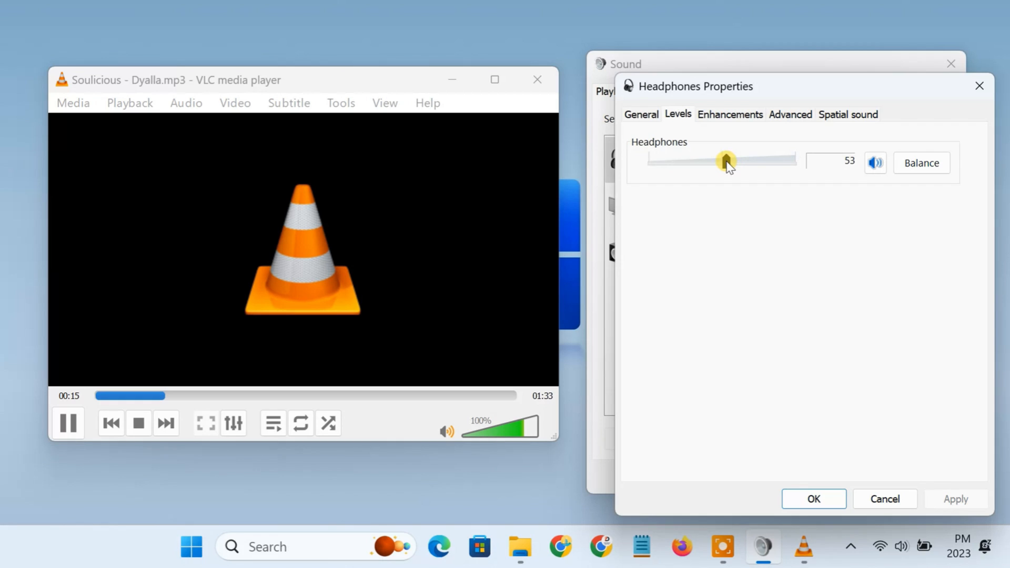
left_click(813, 498)
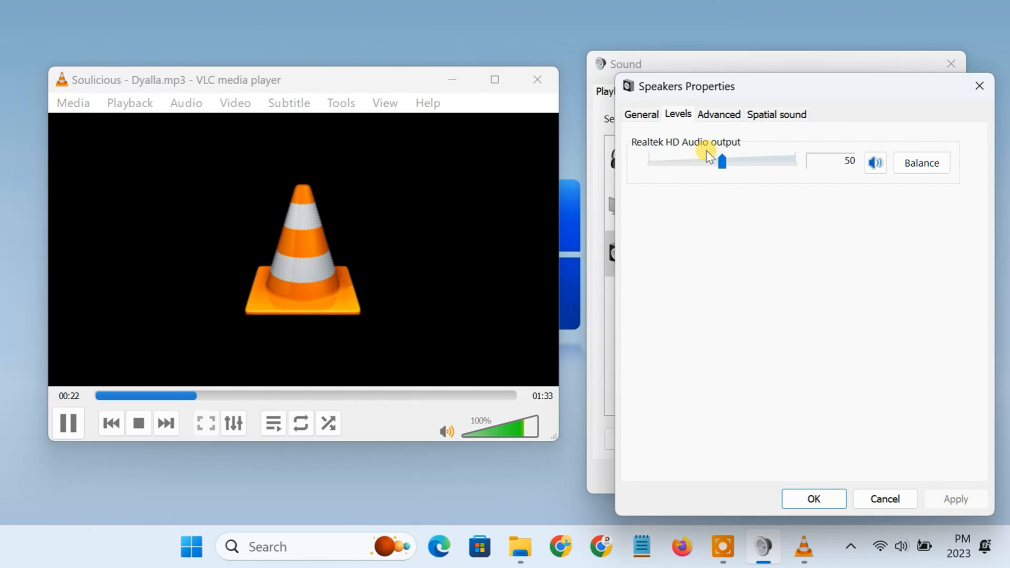
Test the speakers level up to 73 and bring it back to 50
left_click_drag(722, 161, 738, 161)
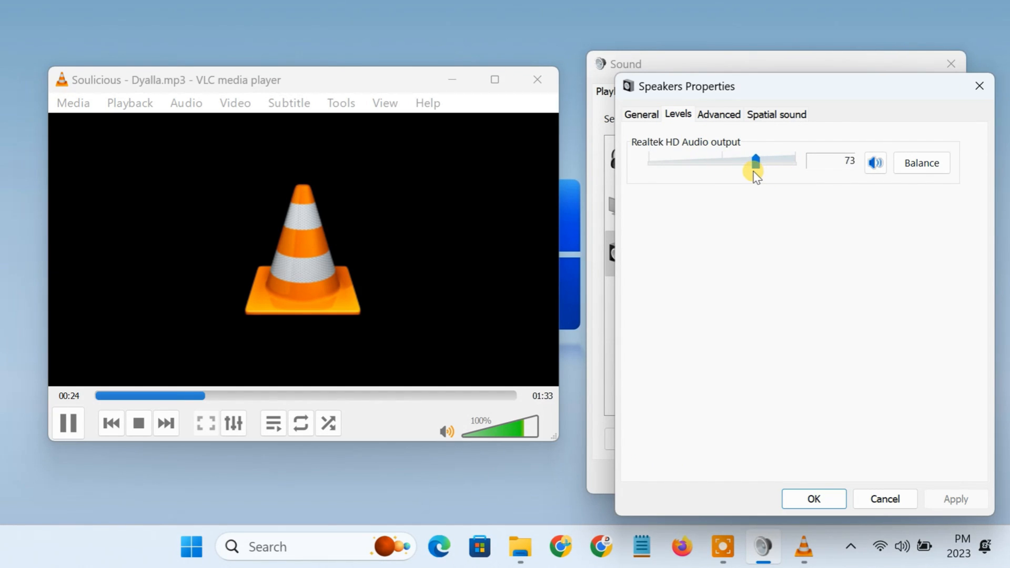
left_click_drag(756, 161, 722, 162)
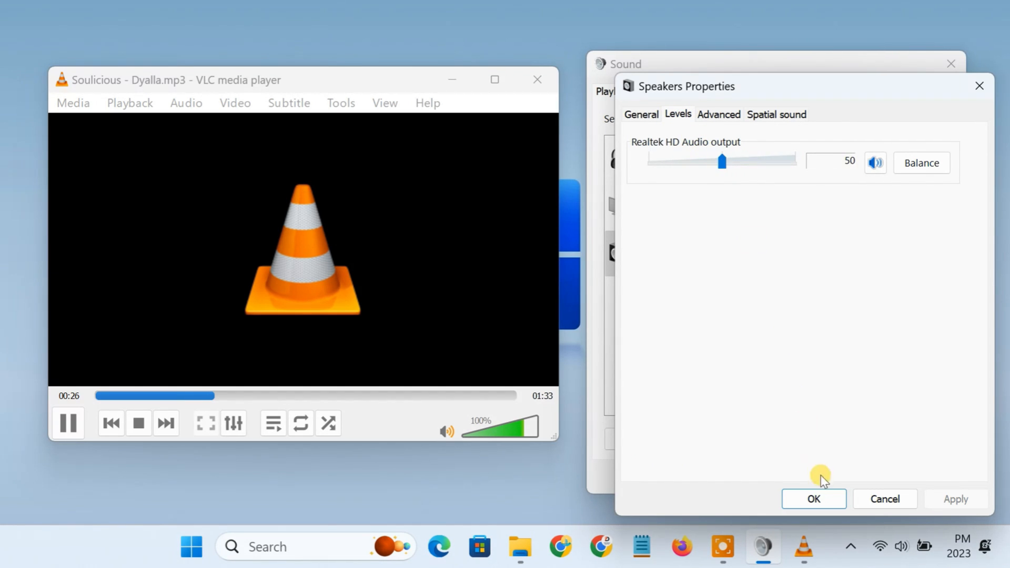
left_click(813, 497)
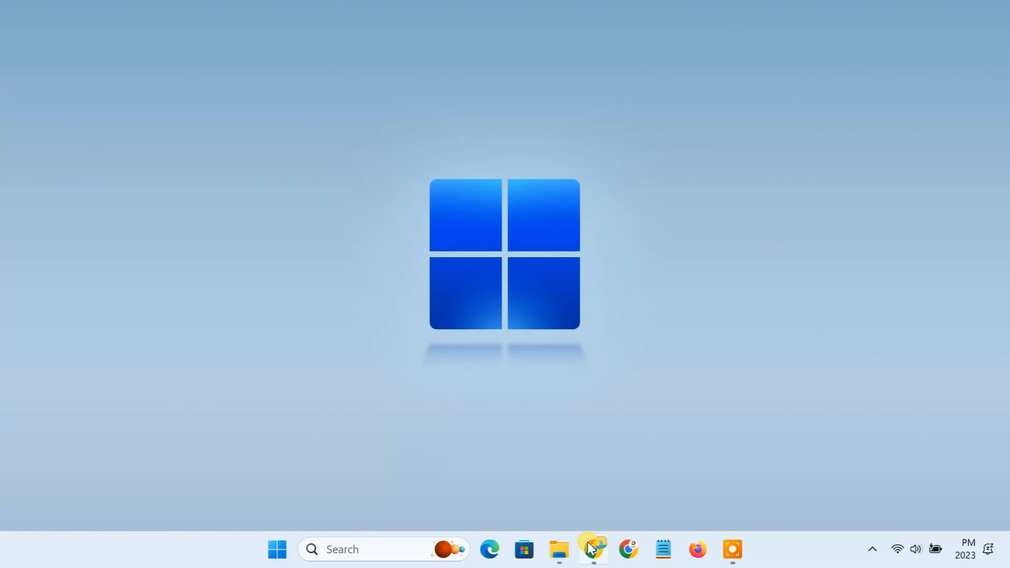
Download the Standard edition from voicemeeter.com as VoicemeeterSetup_v1088.zip to Downloads
left_click(594, 549)
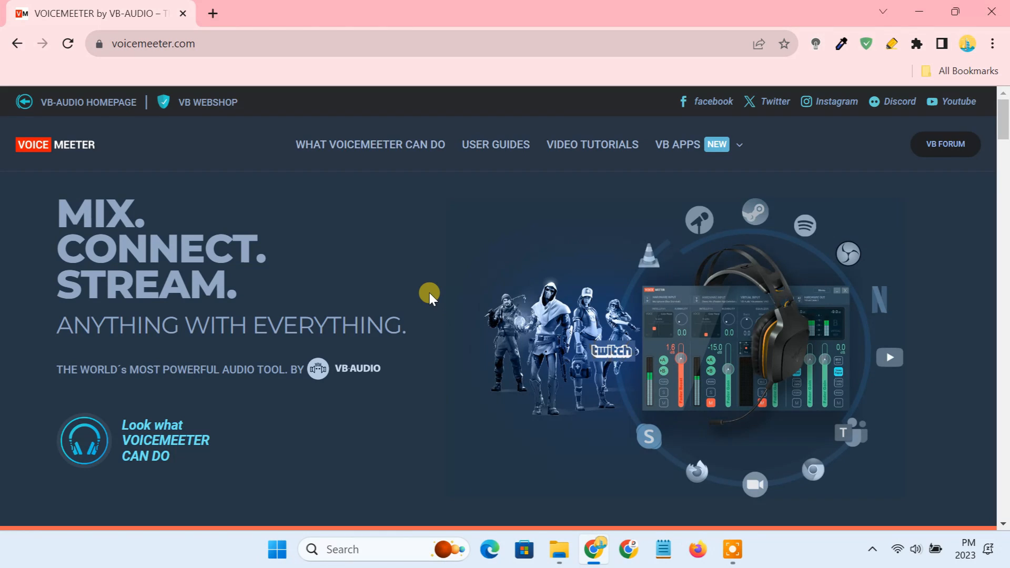
scroll("down", 3)
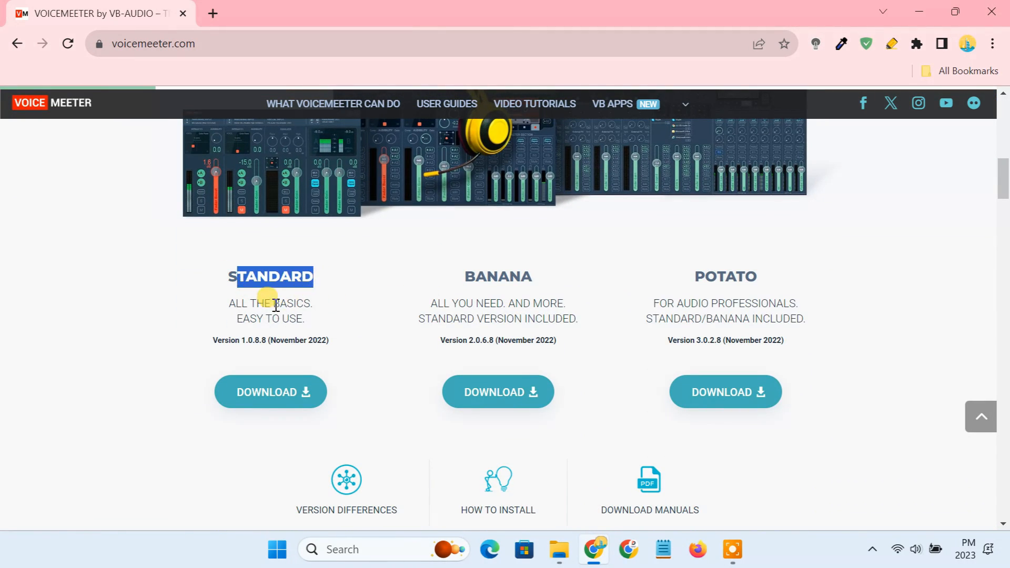
left_click(270, 392)
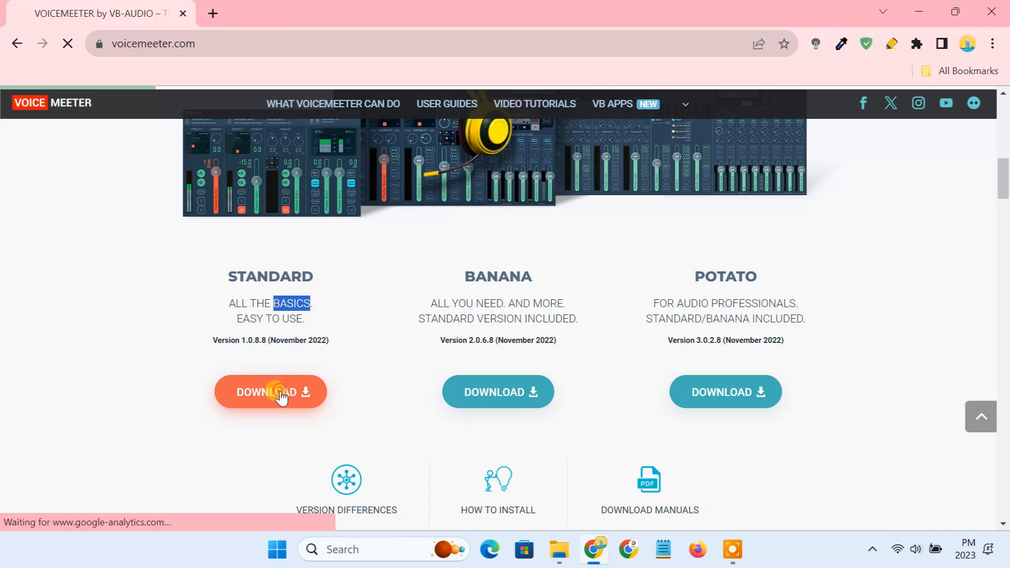
left_click(271, 391)
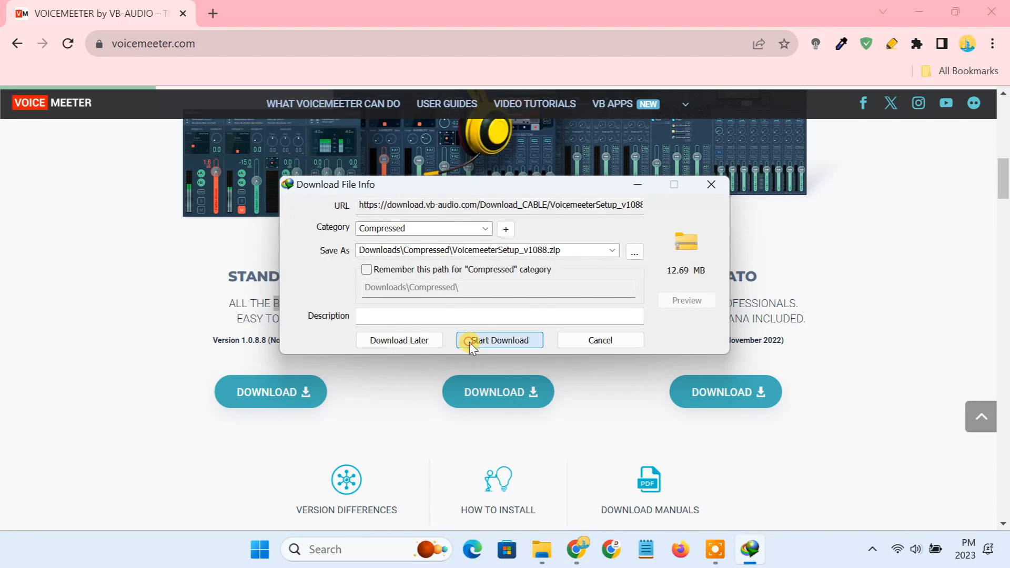
left_click(499, 339)
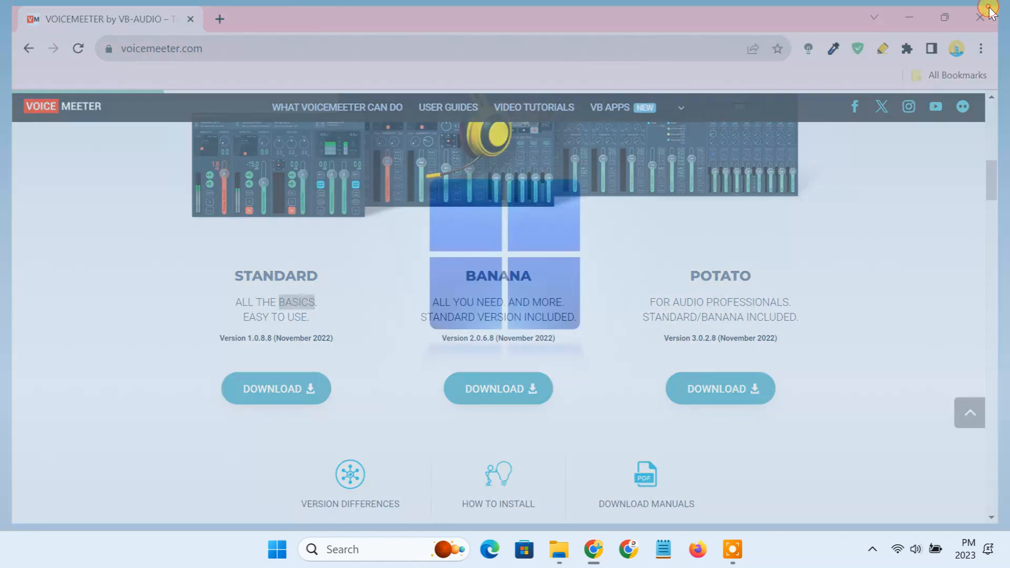
Extract the zip in Downloads\Compressed into a VoicemeeterSetup_v1088 folder and open it
left_click(559, 549)
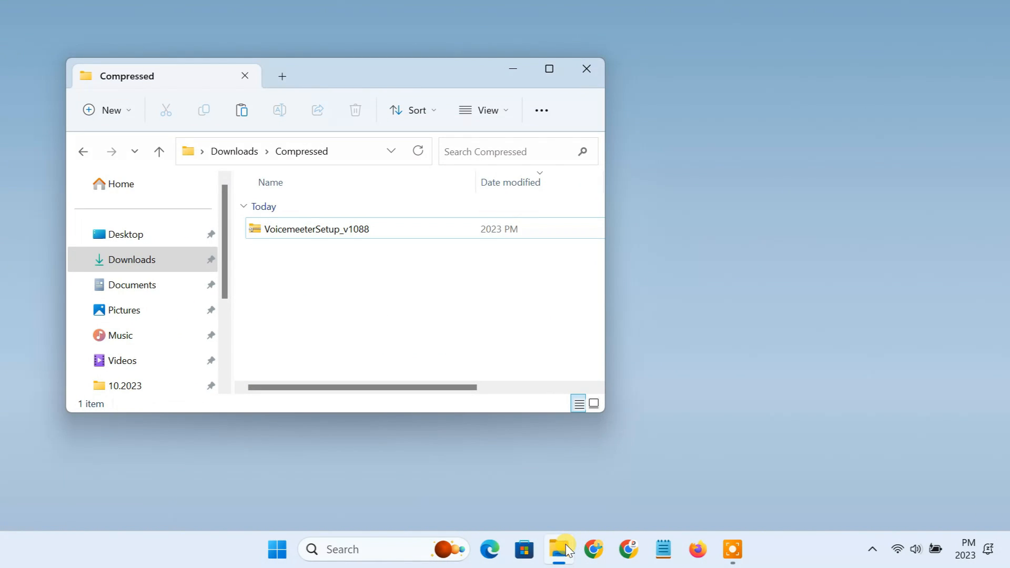
right_click(315, 228)
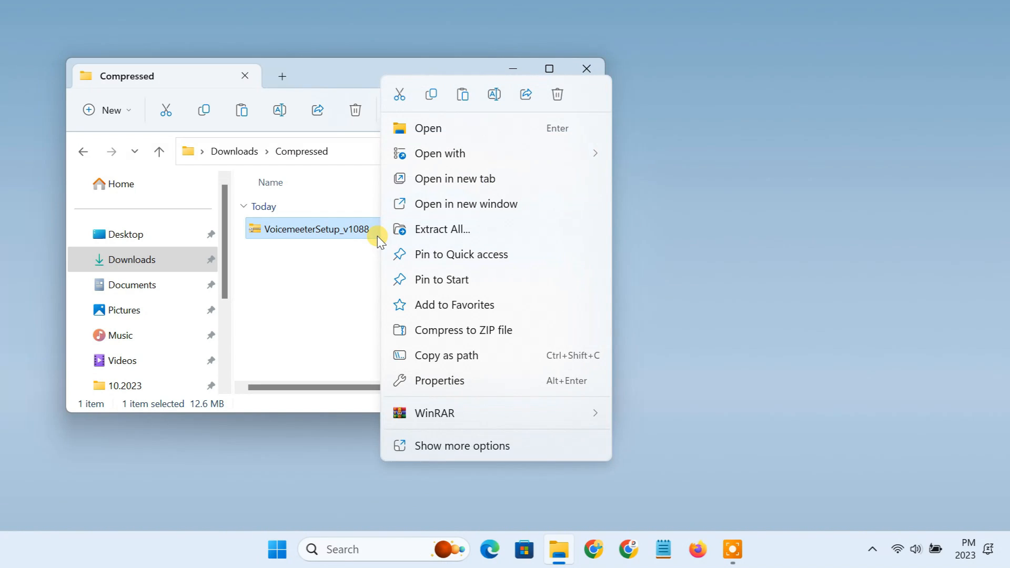
left_click(442, 230)
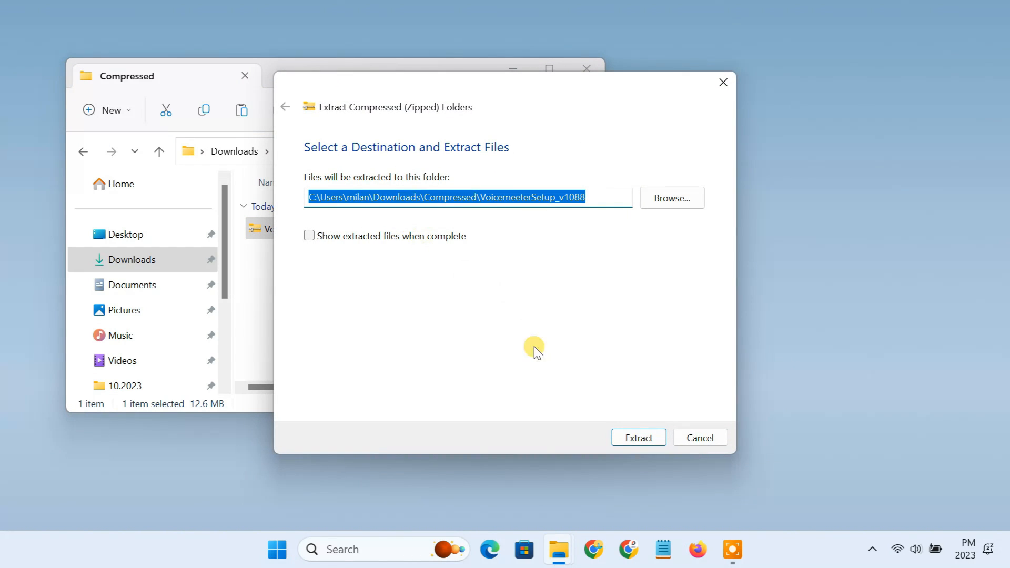
left_click(637, 437)
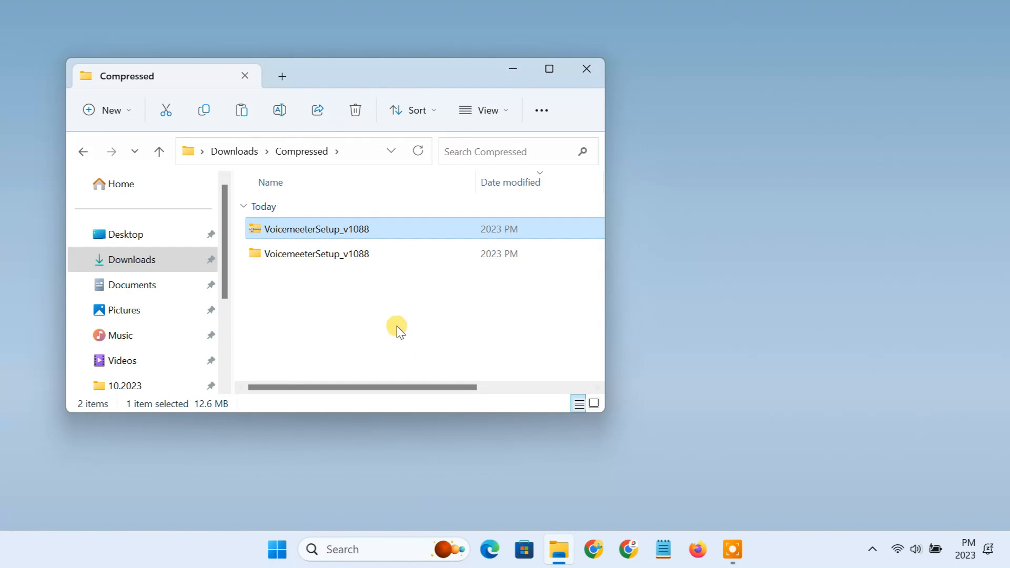
double_click(315, 229)
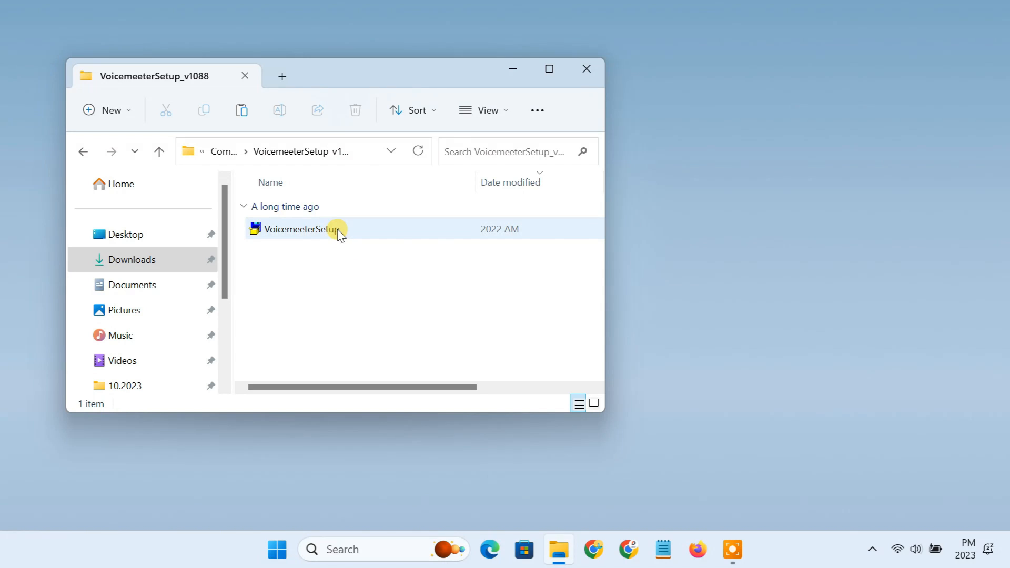
Run VoicemeeterSetup, install it, and acknowledge the Reboot Your System notice
double_click(299, 229)
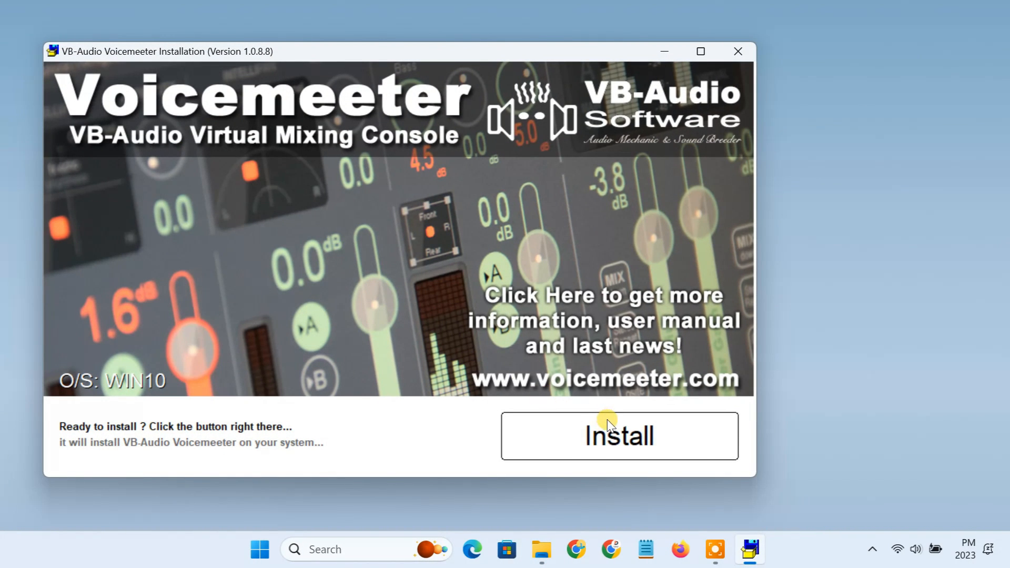
left_click(617, 435)
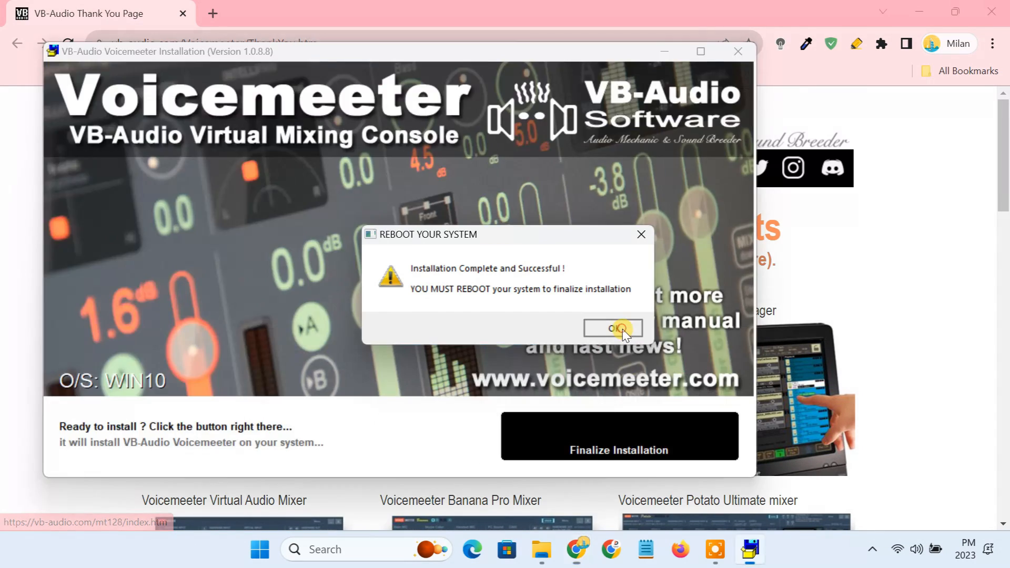
left_click(612, 329)
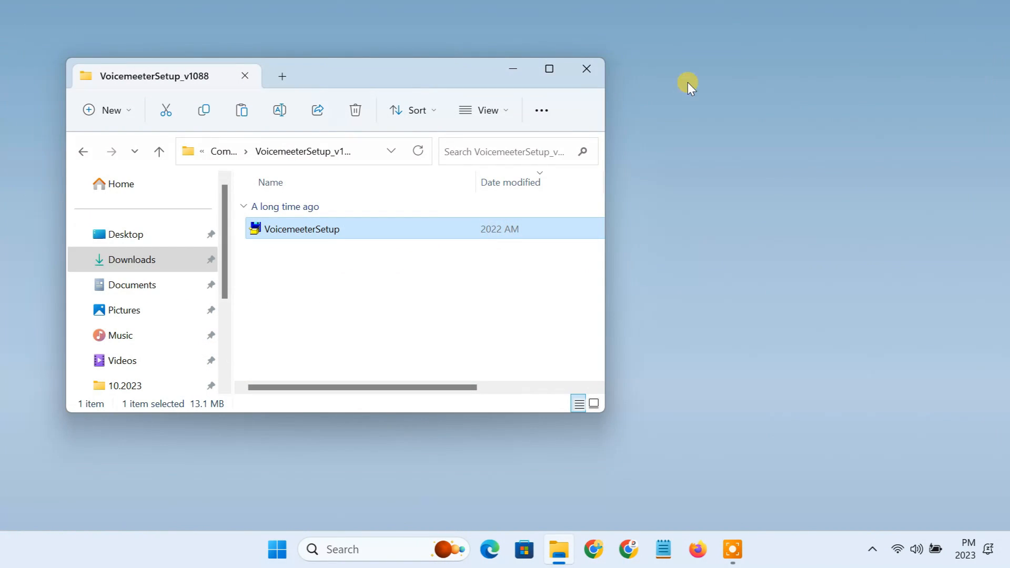
Reopen Settings > Sound and verify VoiceMeeter Input is selected under Output
left_click(585, 68)
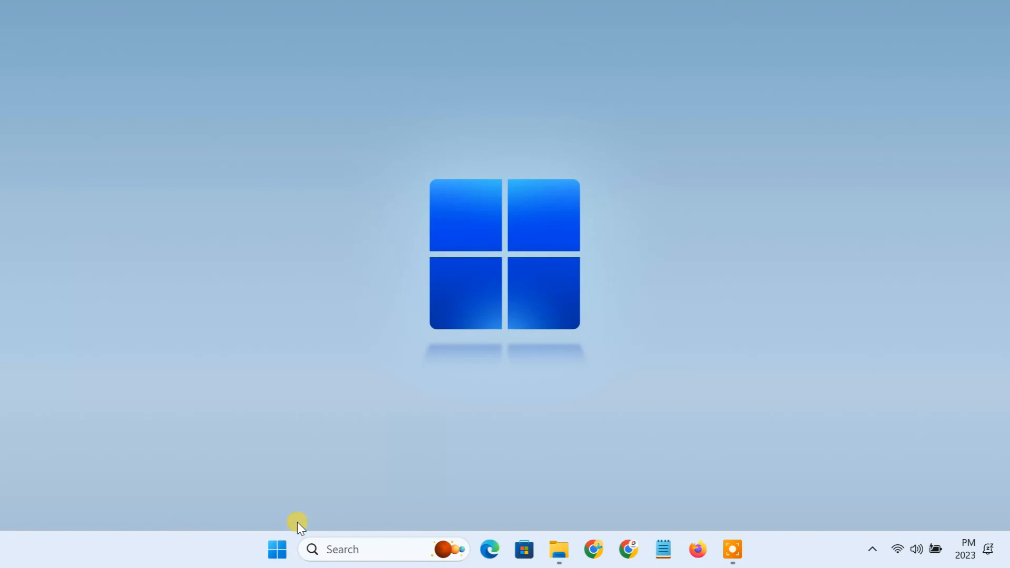
left_click(277, 549)
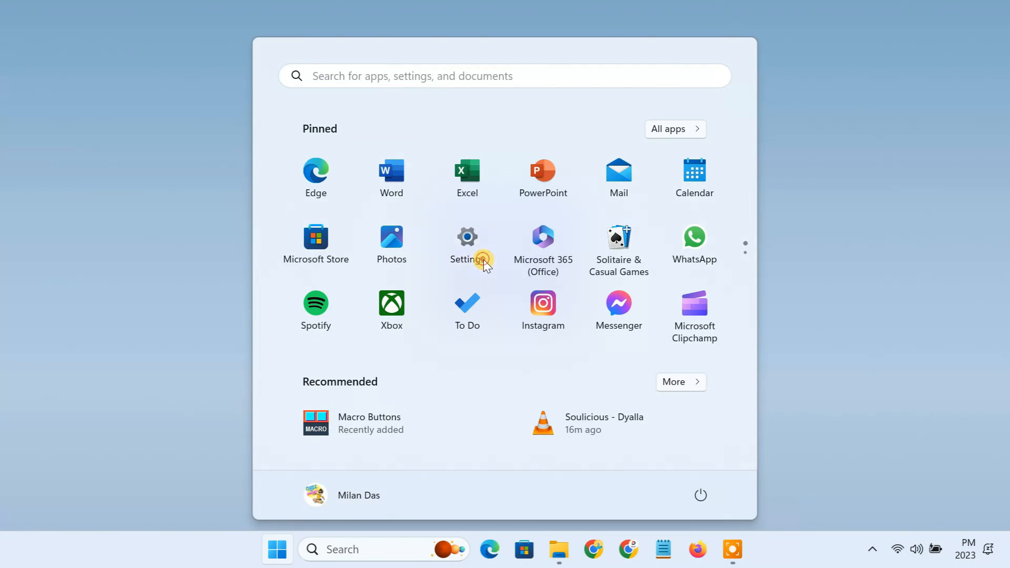
left_click(466, 243)
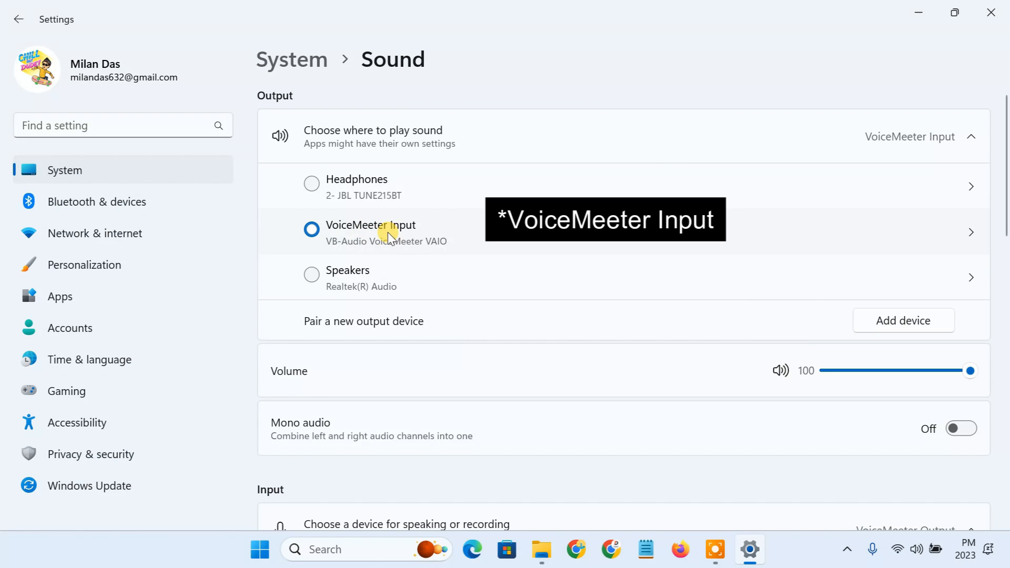
scroll("down", 3)
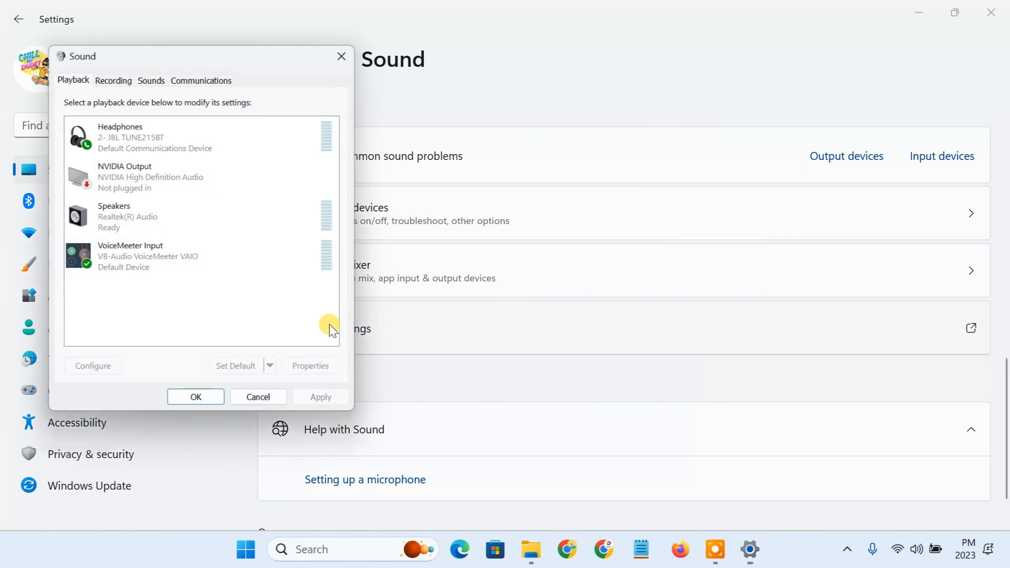
left_click(170, 257)
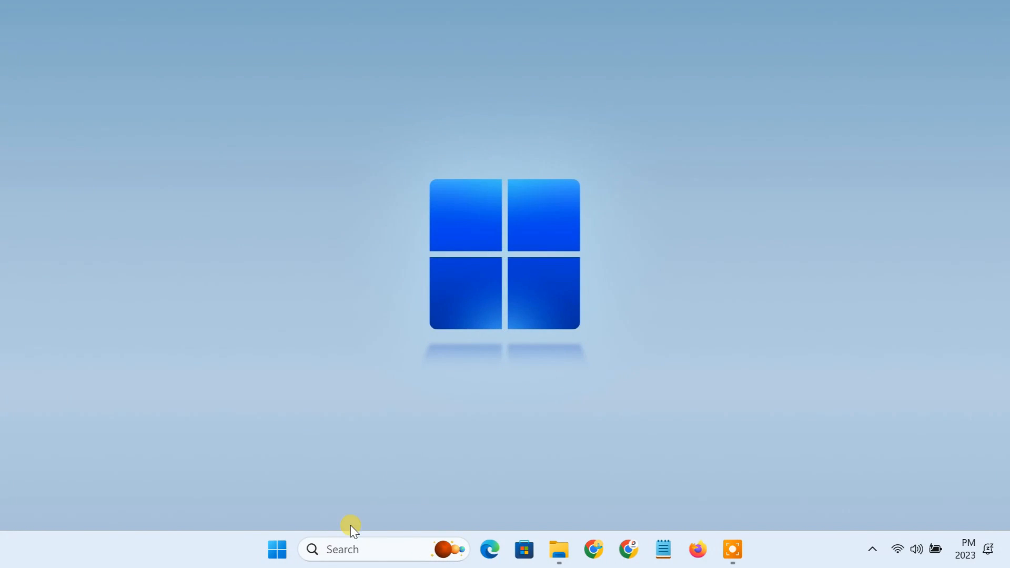
Launch Voicemeeter from search and dismiss its driver installation warning
type("voice")
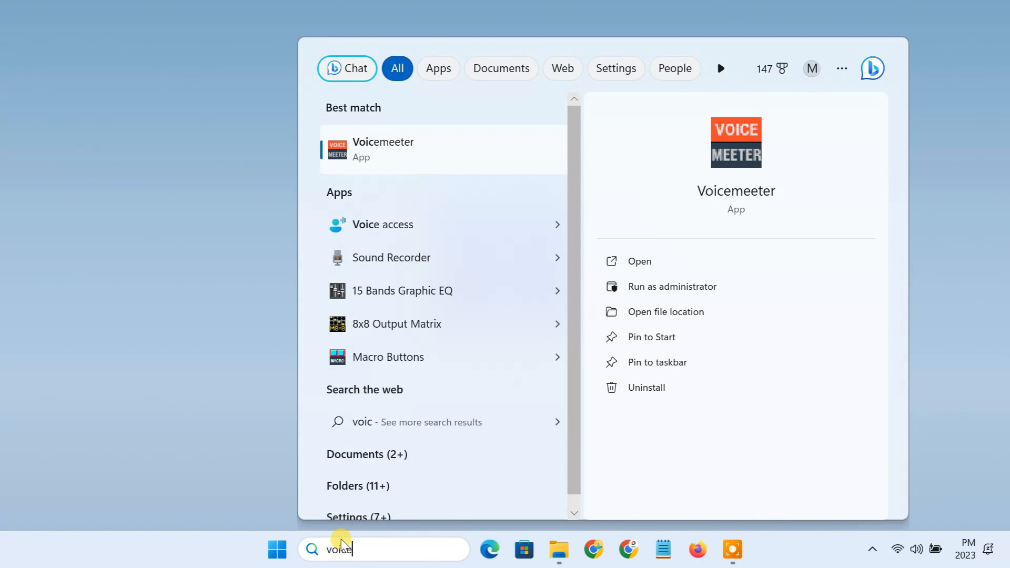
left_click(383, 149)
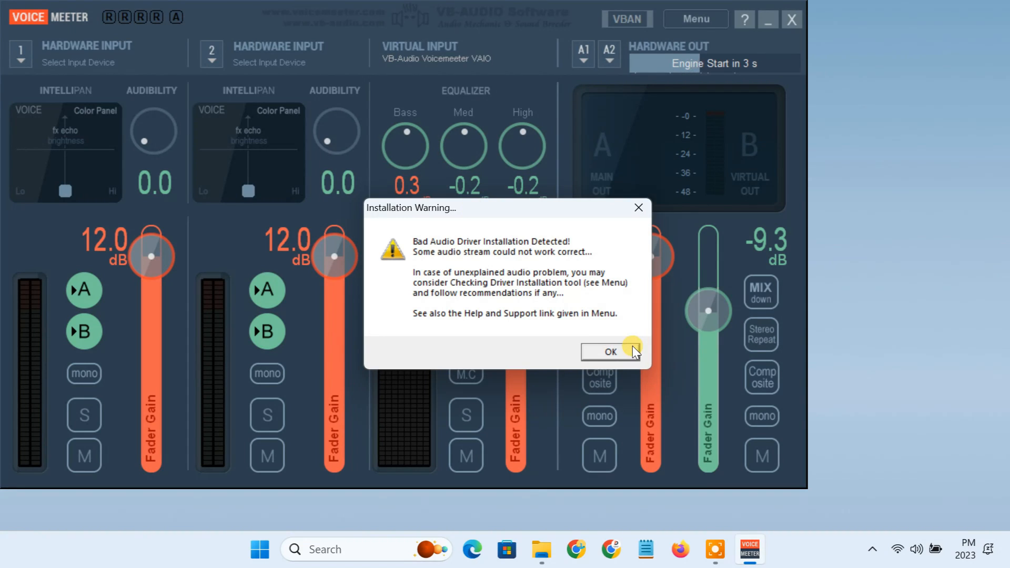
left_click(604, 352)
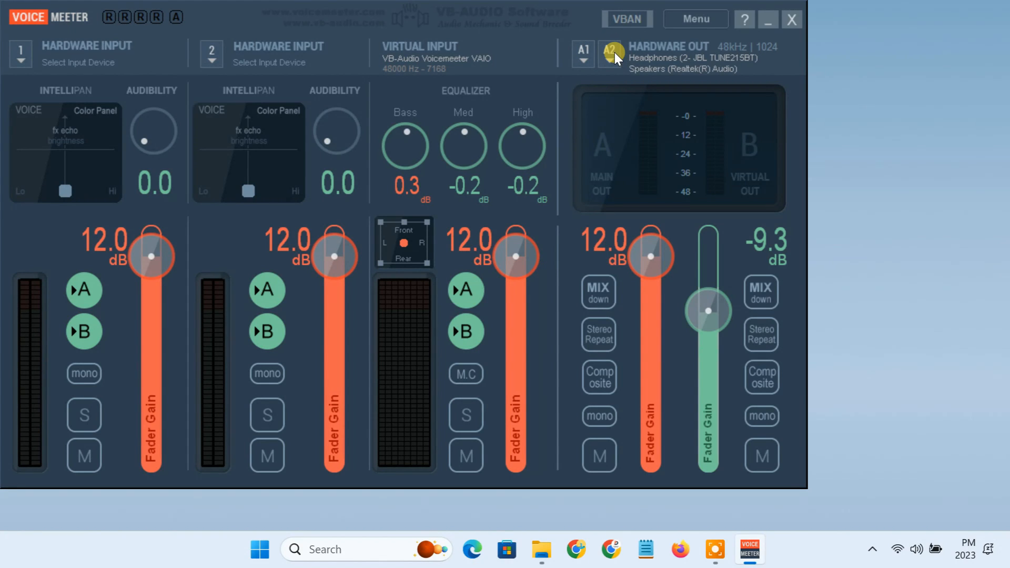
Route hardware out A1 to MME: Headphones (JBL TUNE215BT) and A2 to MME: Speakers (Realtek)
left_click(583, 58)
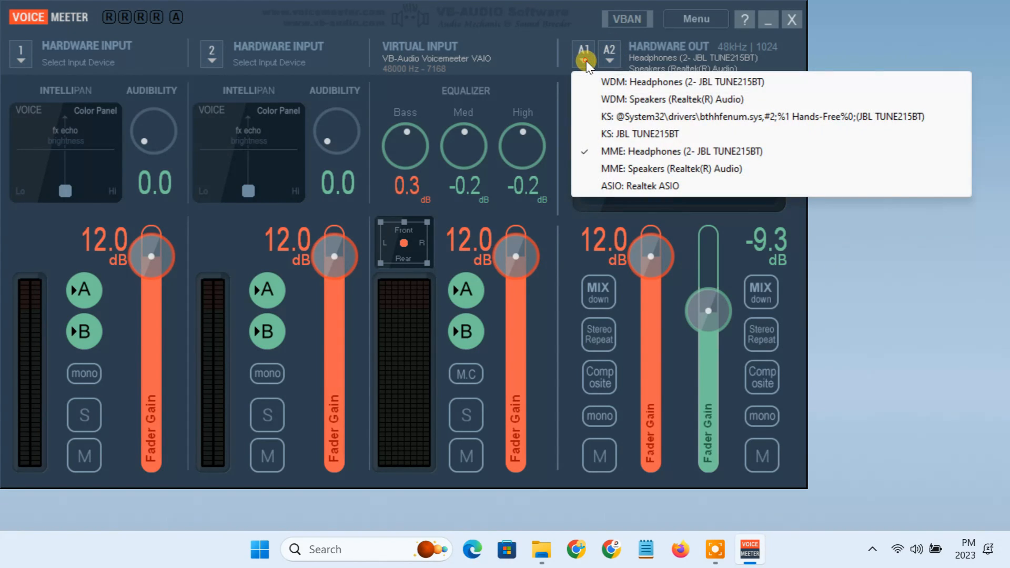
mouse_move(736, 159)
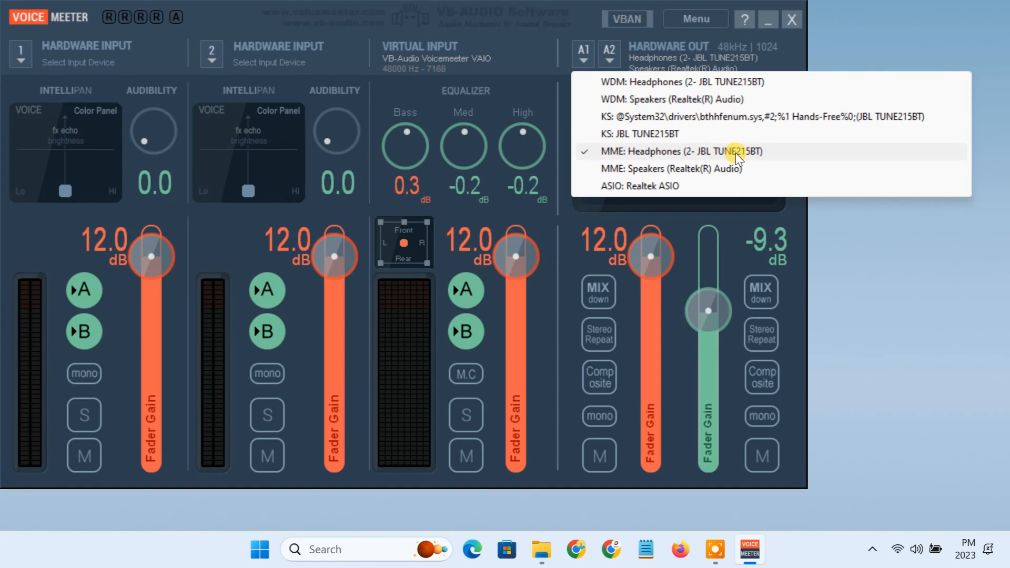
left_click(653, 150)
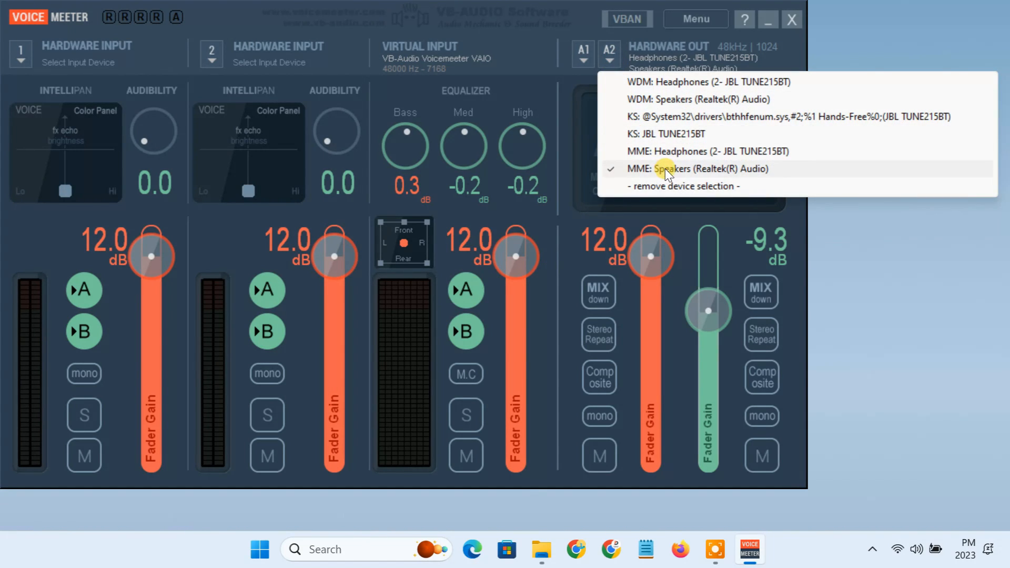
mouse_move(681, 179)
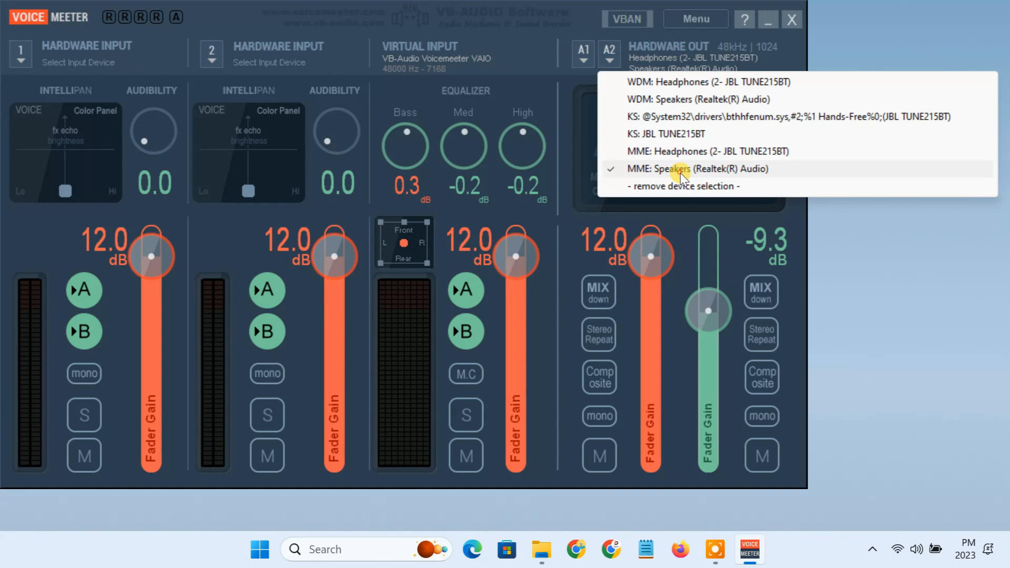
left_click(540, 549)
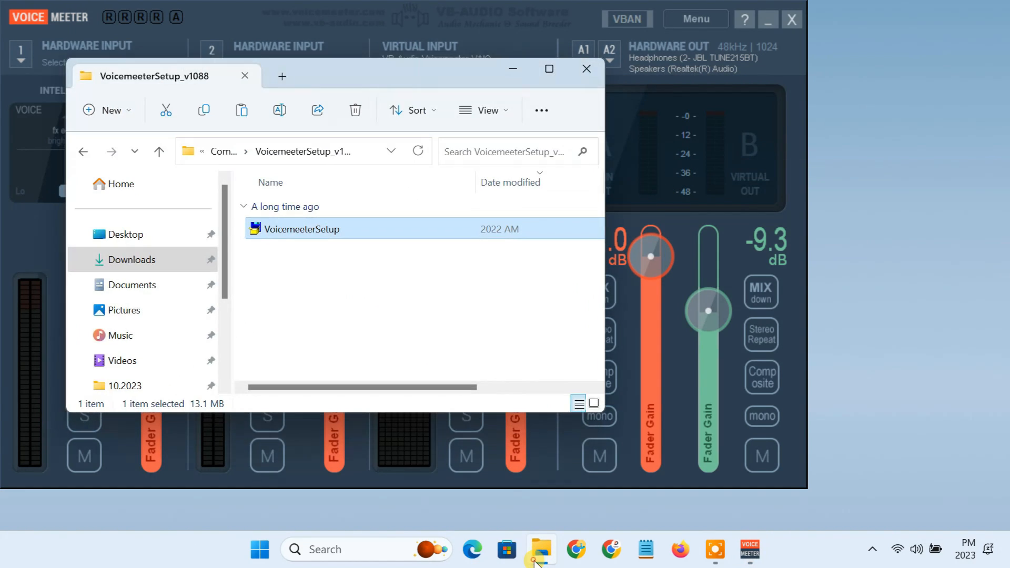
Play the Soulicious - Dyalla track from the Music folder
left_click(119, 334)
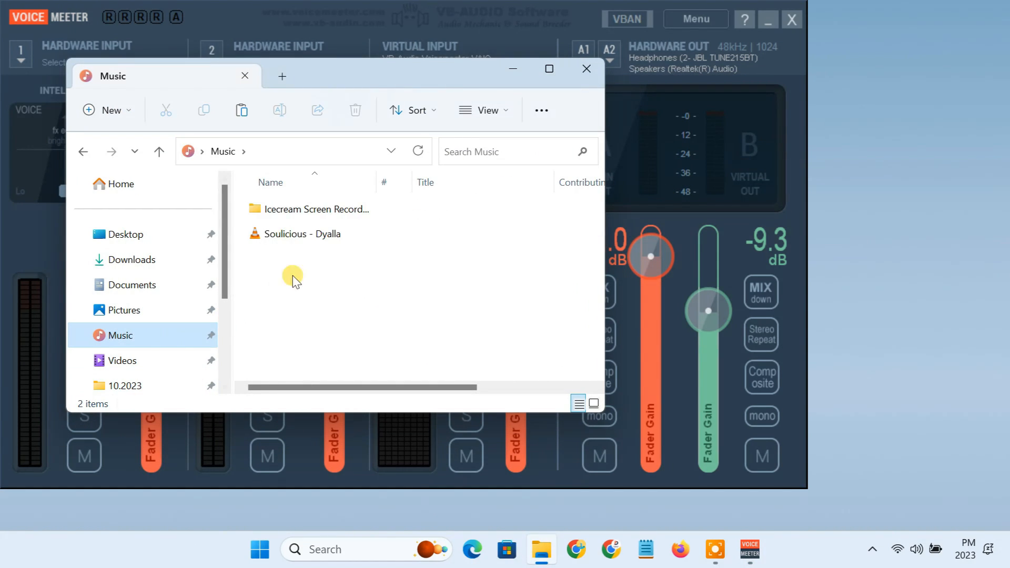
double_click(302, 234)
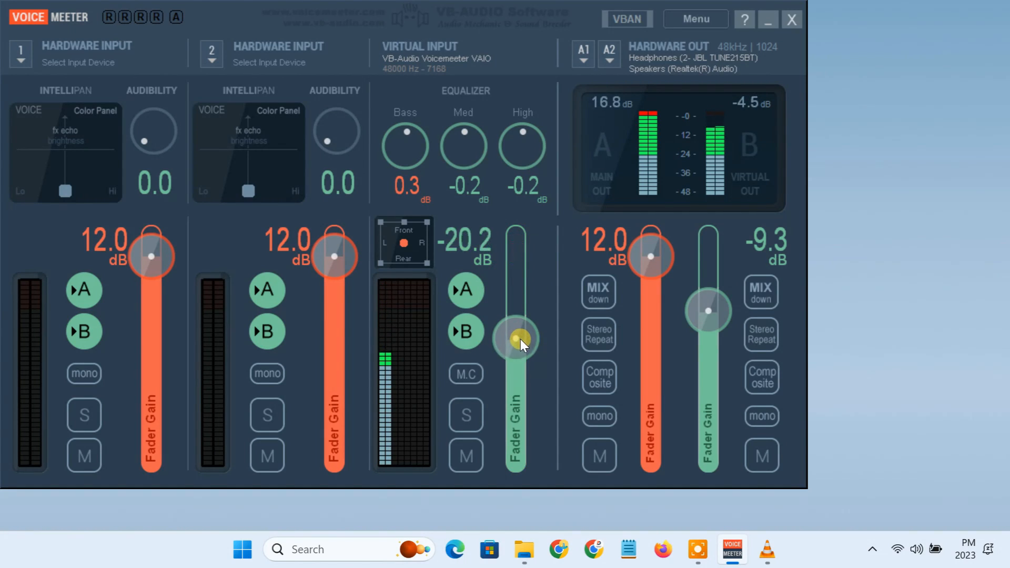
Raise the virtual input gain to 12.0 dB and leave the main A output gain at 12.0 dB
left_click_drag(518, 338, 518, 270)
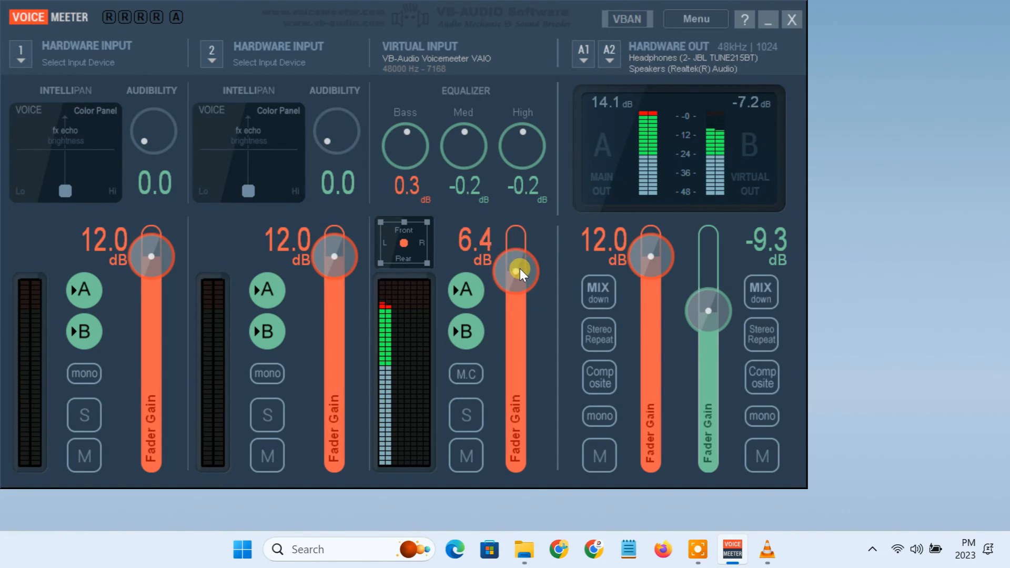
left_click_drag(515, 270, 516, 255)
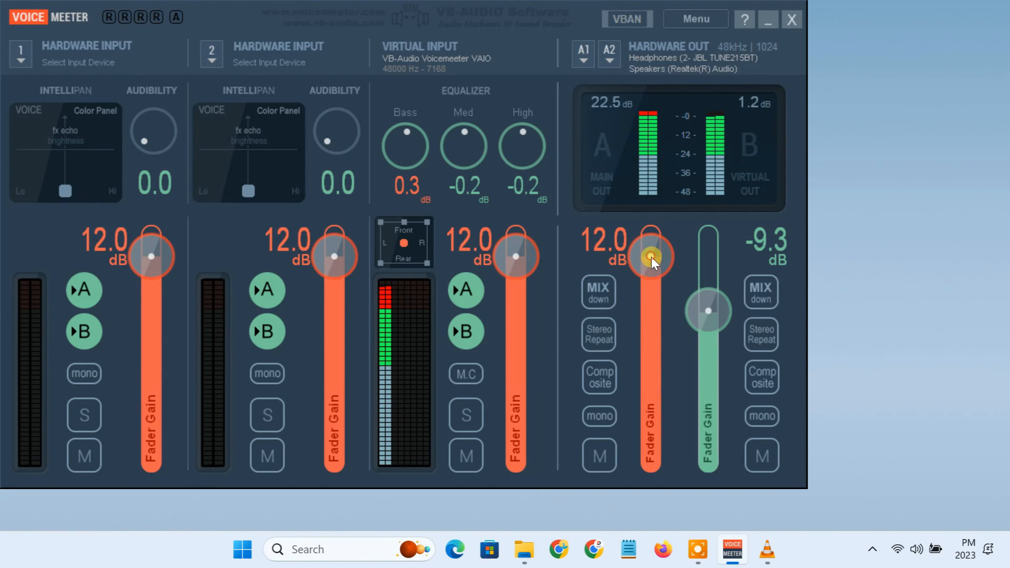
left_click_drag(649, 253, 649, 292)
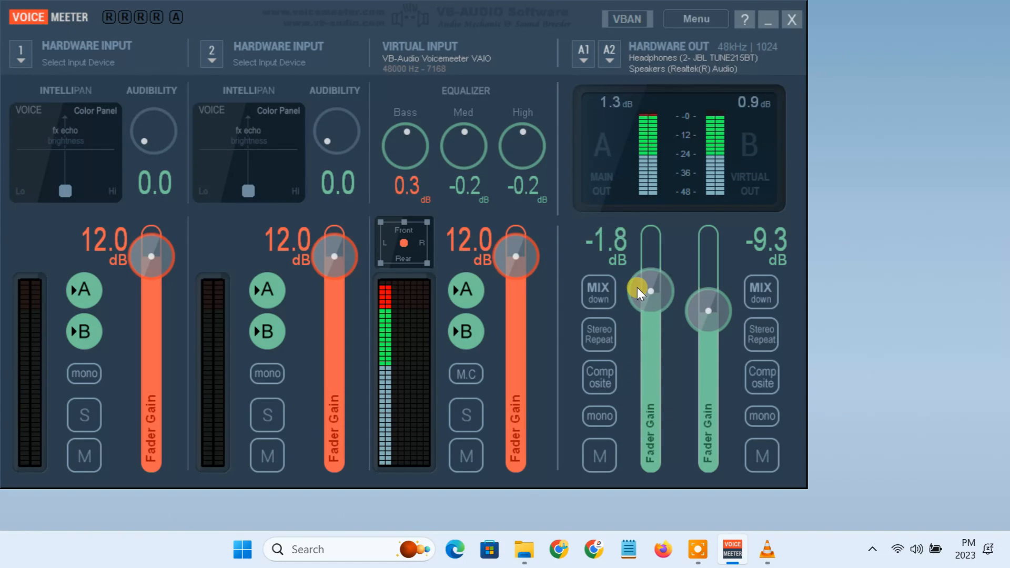
left_click_drag(649, 292, 649, 254)
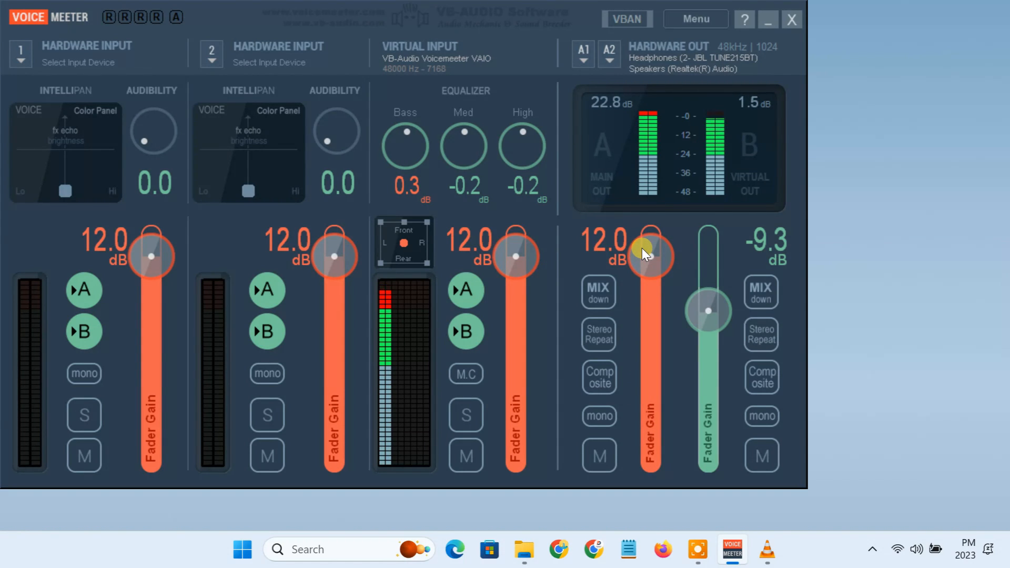